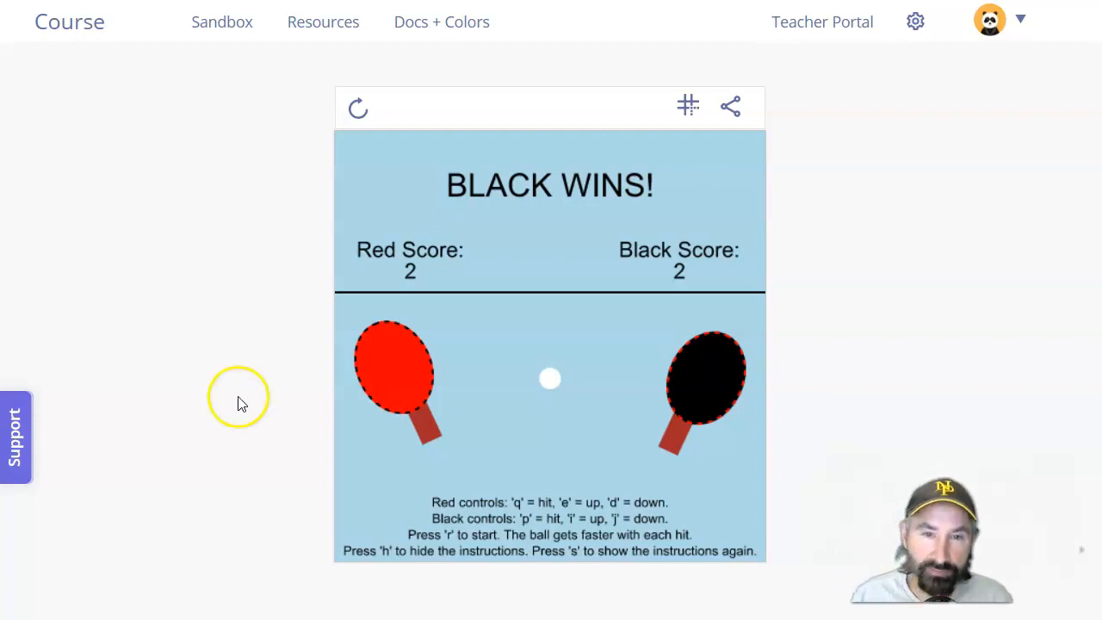
{"action": "mouse_move", "coordinate": [250, 302]}
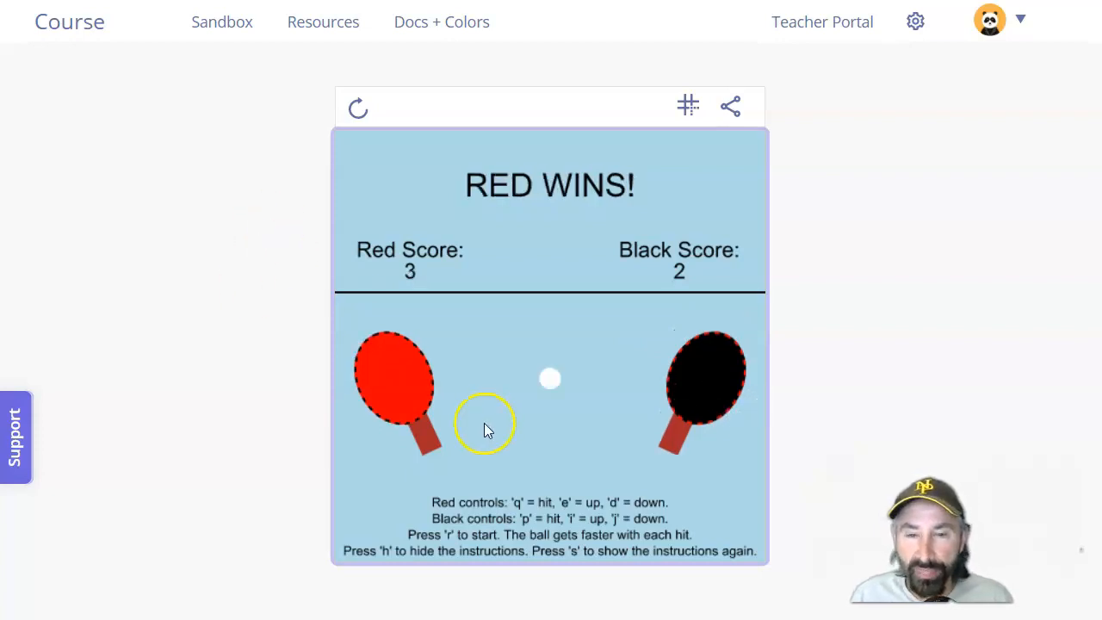
{"action": "mouse_move", "coordinate": [324, 334]}
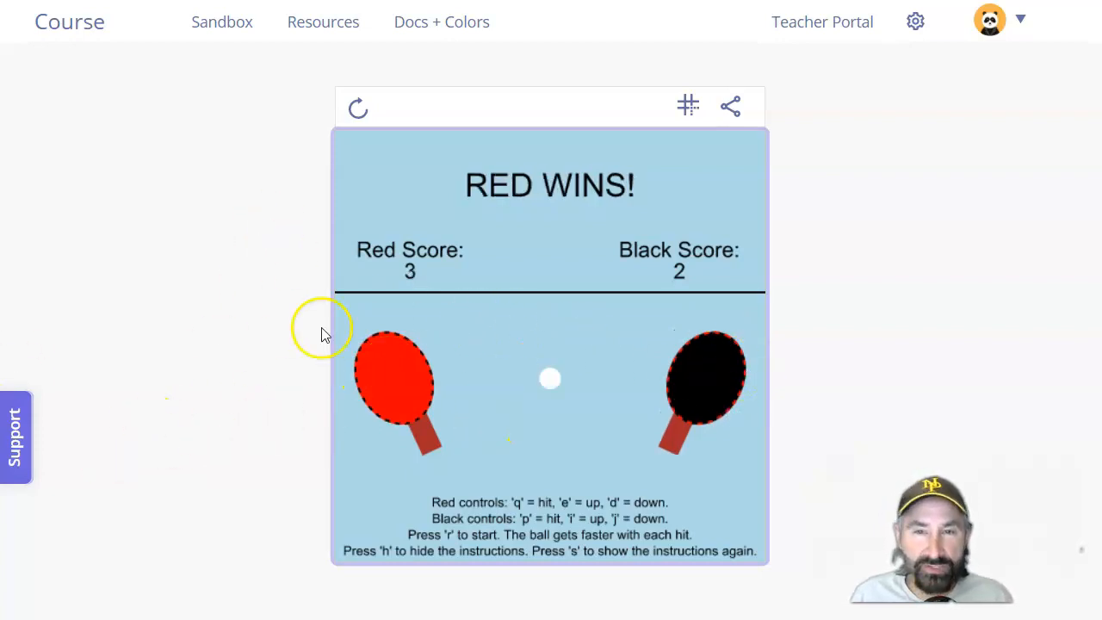
{"action": "mouse_move", "coordinate": [151, 344]}
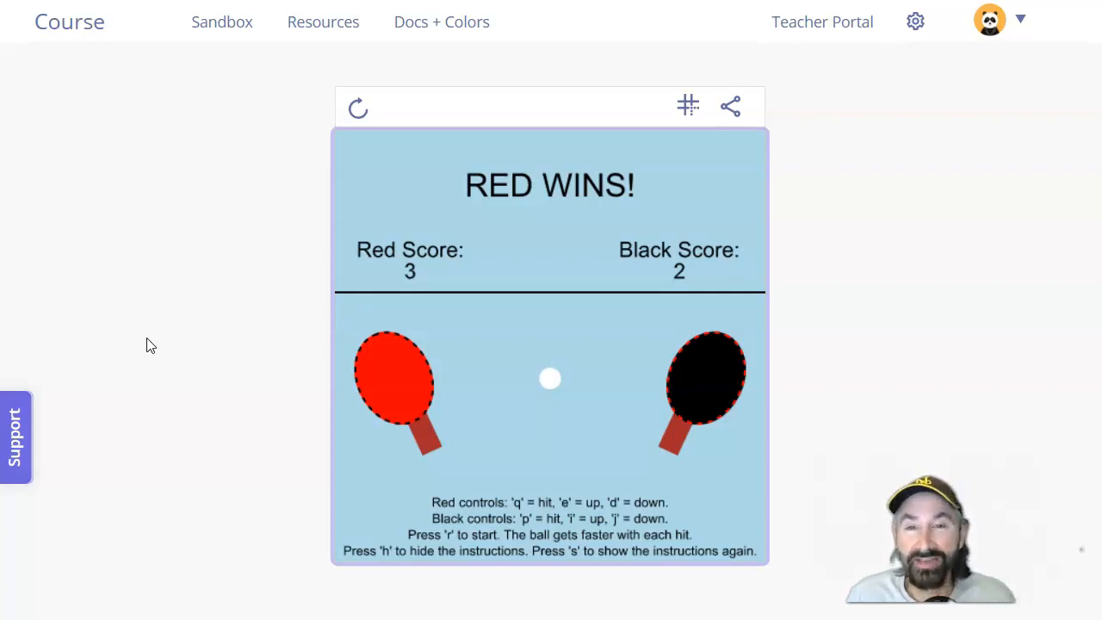
{"action": "mouse_move", "coordinate": [290, 248]}
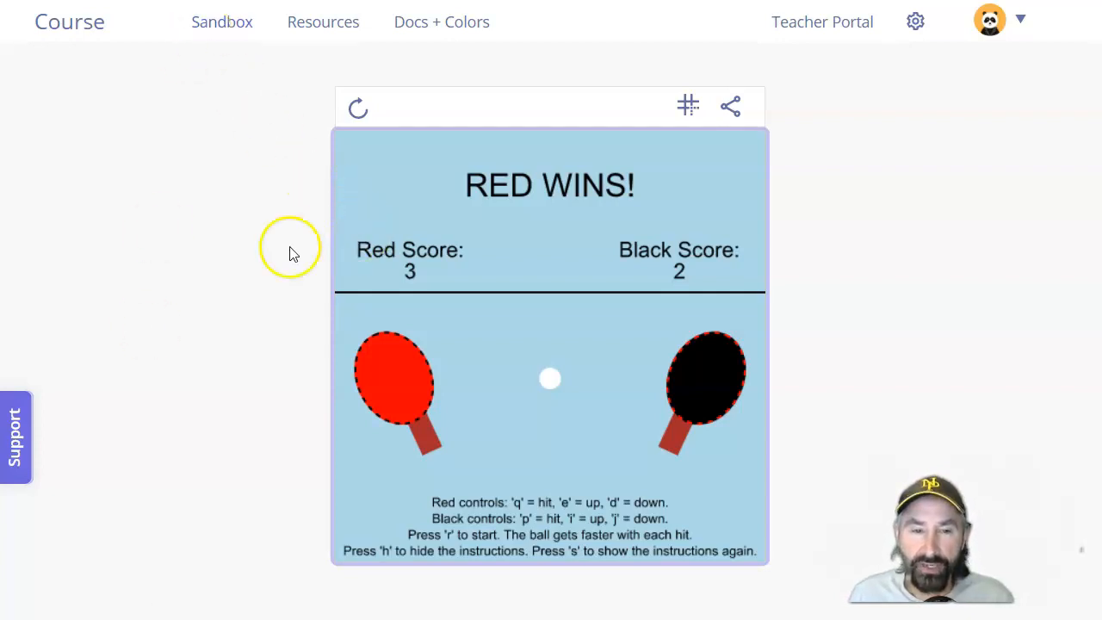
{"action": "mouse_move", "coordinate": [730, 106]}
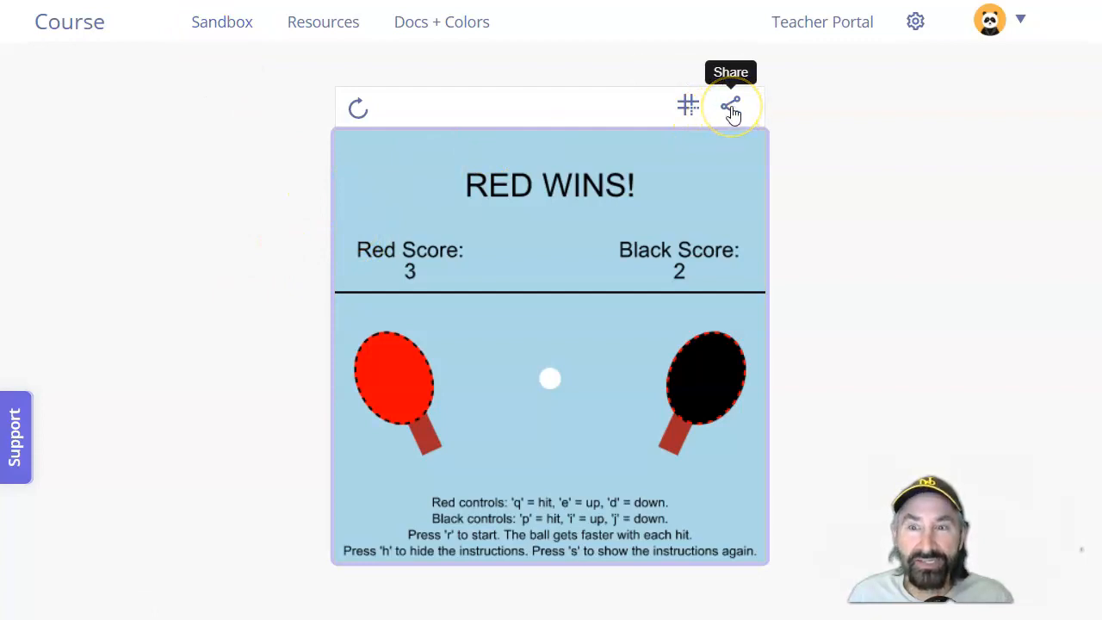
{"action": "mouse_move", "coordinate": [301, 349]}
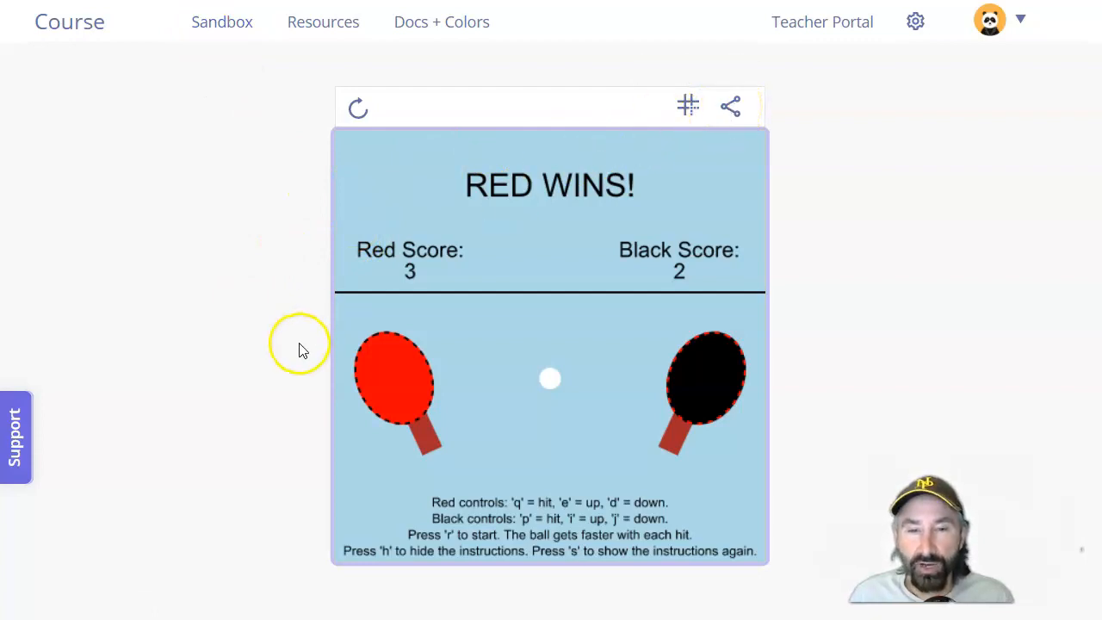
Open the maze game, view its How to Play and Settings screens, returning each time.
{"action": "left_click", "coordinate": [357, 106]}
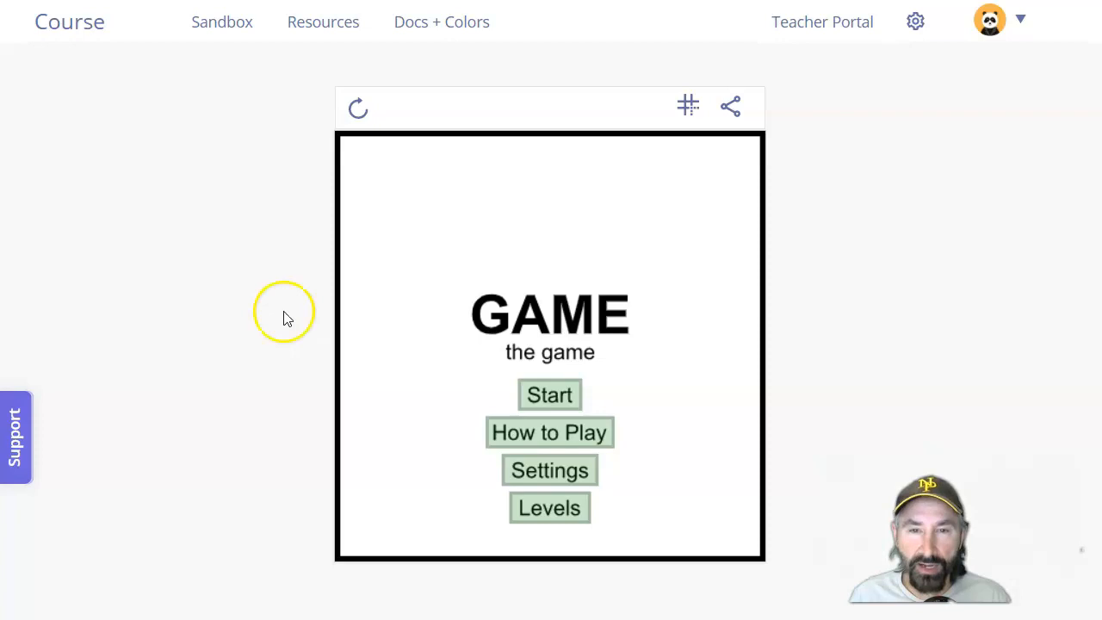
{"action": "mouse_move", "coordinate": [456, 336]}
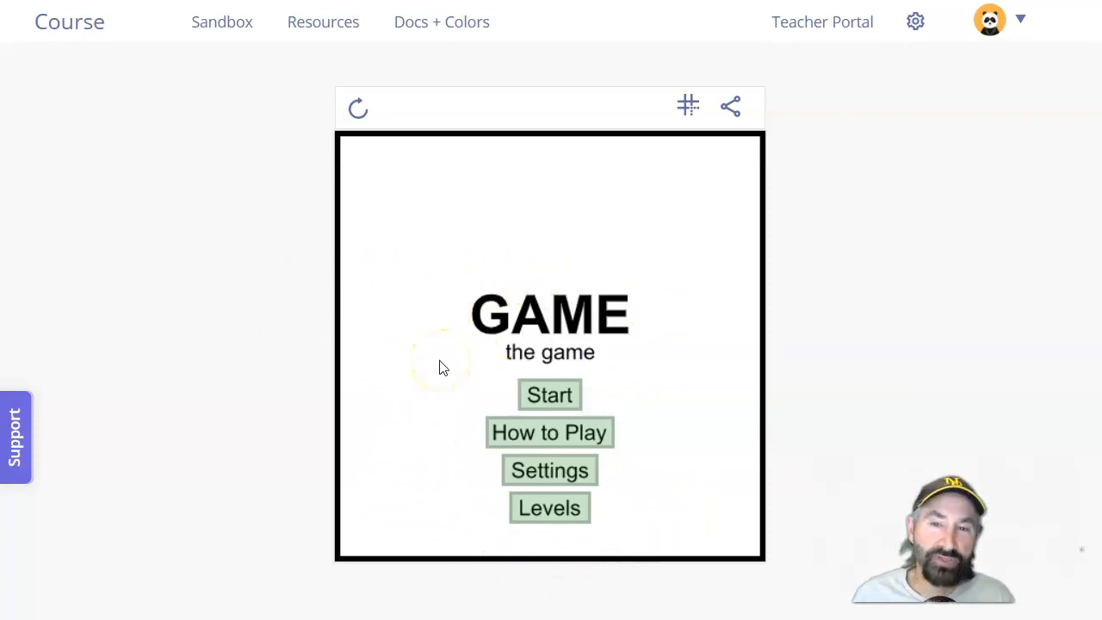
{"action": "mouse_move", "coordinate": [549, 432]}
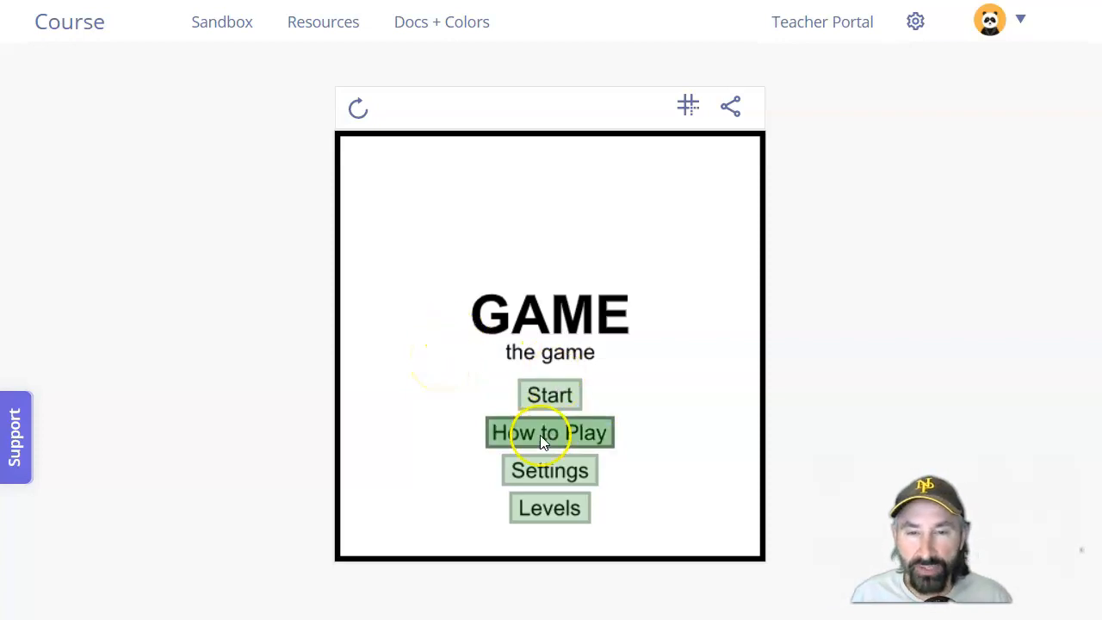
{"action": "left_click", "coordinate": [549, 432]}
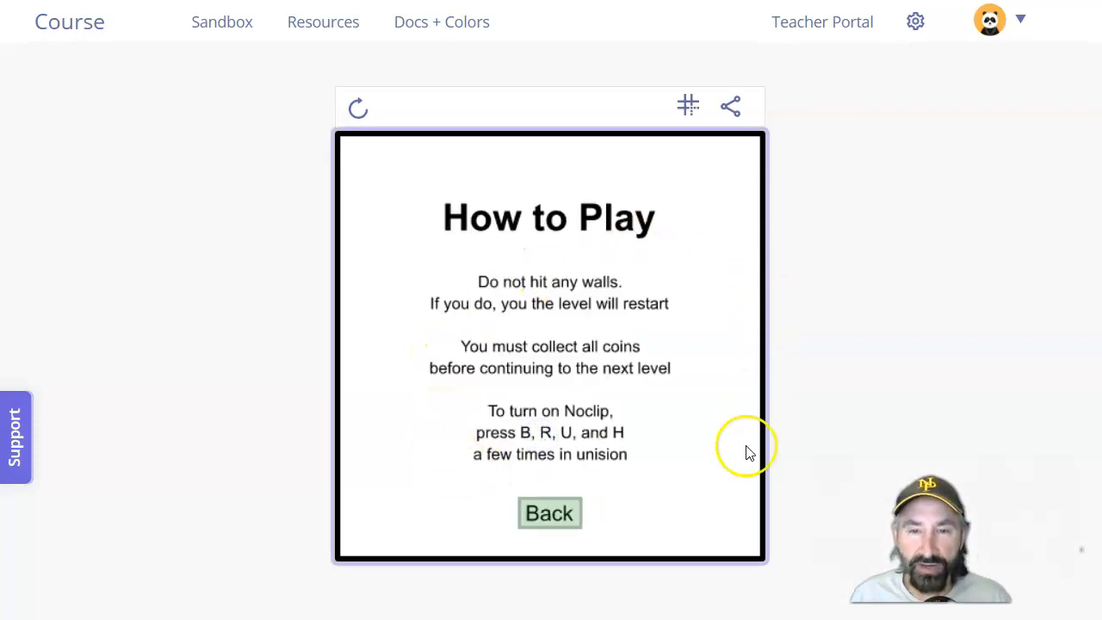
{"action": "mouse_move", "coordinate": [637, 318]}
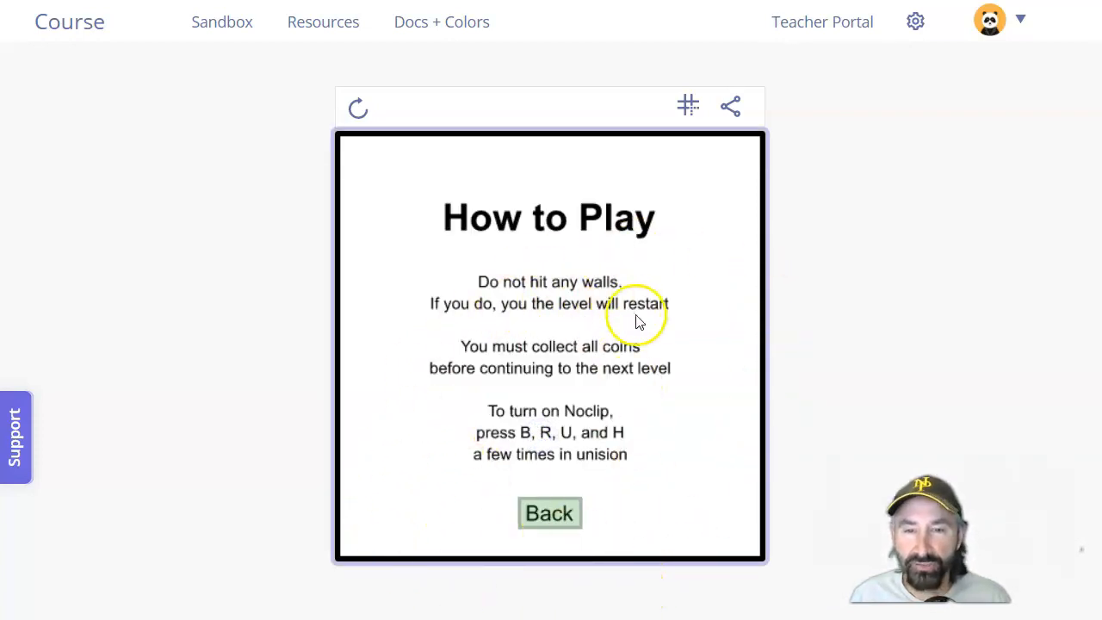
{"action": "mouse_move", "coordinate": [641, 392]}
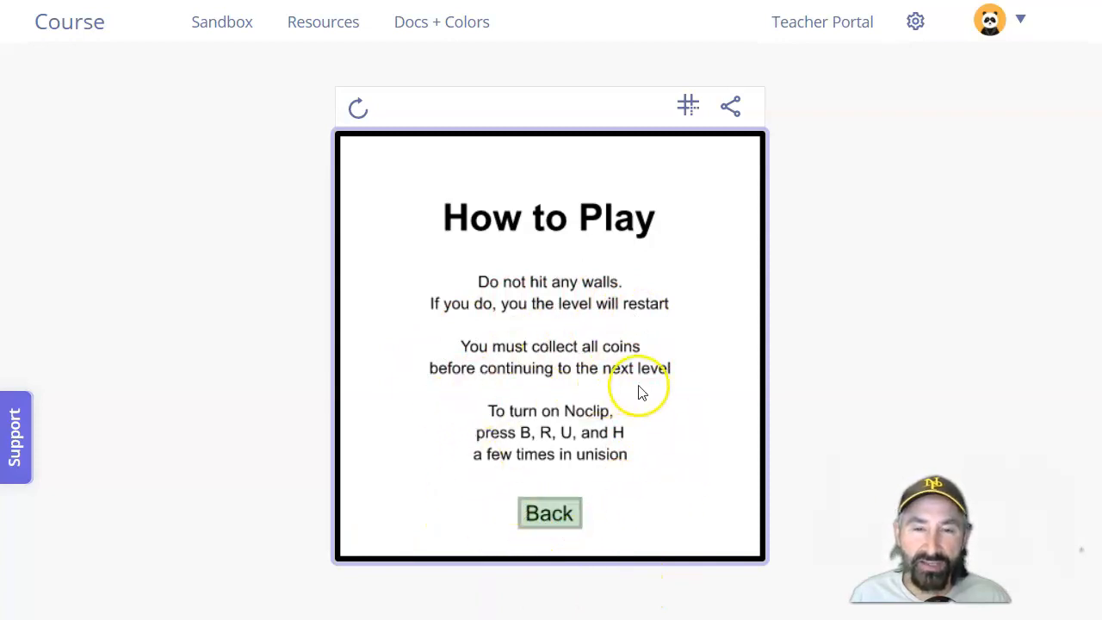
{"action": "mouse_move", "coordinate": [705, 414]}
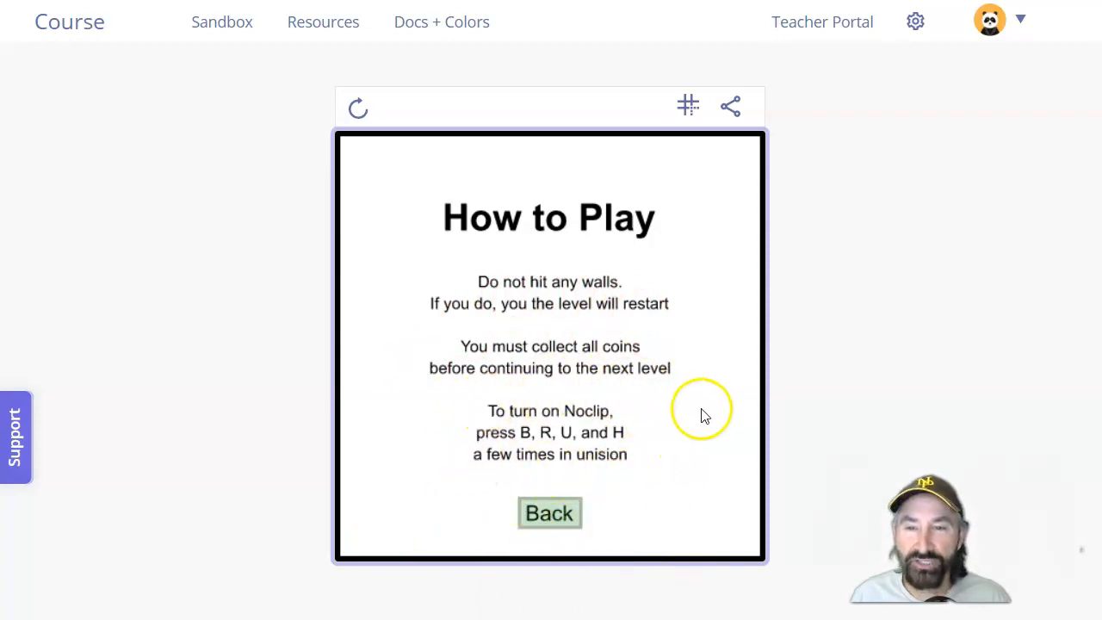
{"action": "left_click", "coordinate": [549, 512]}
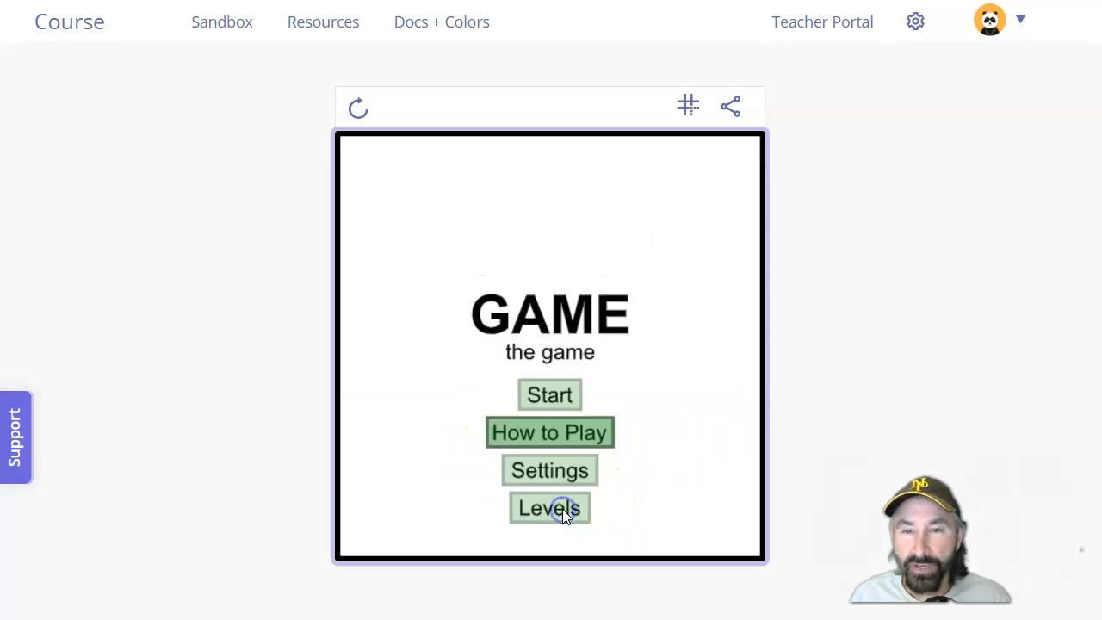
{"action": "left_click", "coordinate": [549, 470]}
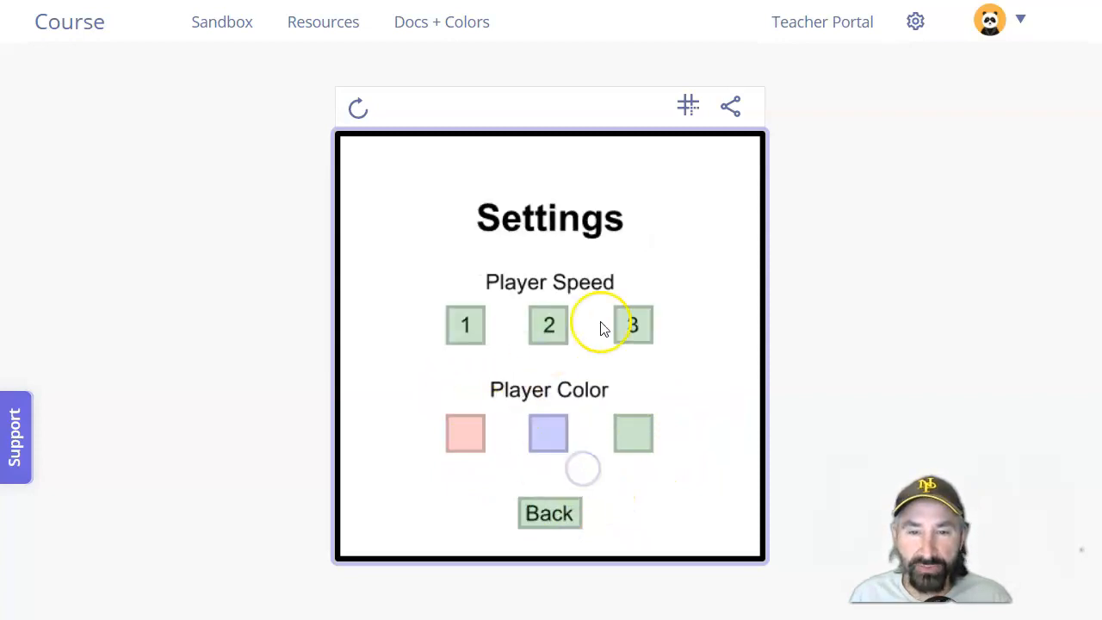
{"action": "mouse_move", "coordinate": [577, 361]}
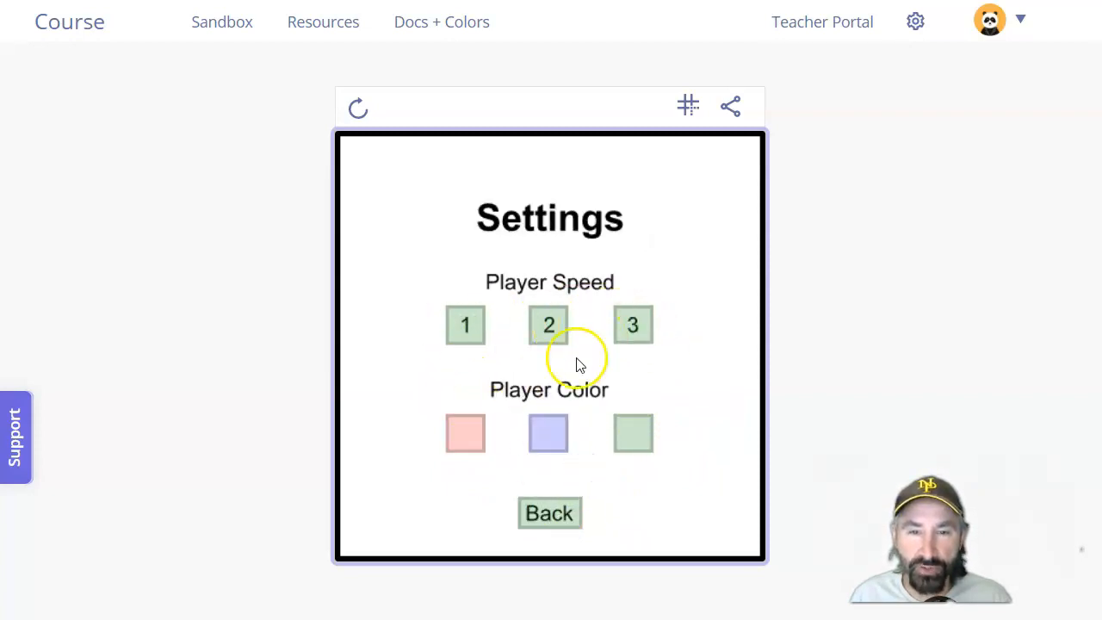
{"action": "mouse_move", "coordinate": [442, 405]}
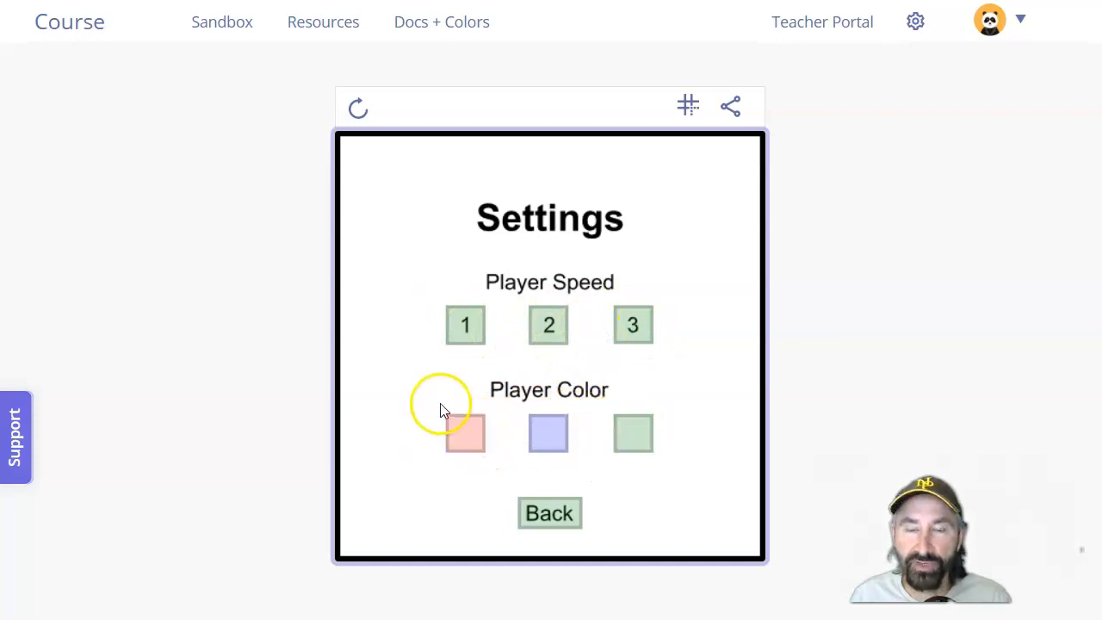
{"action": "mouse_move", "coordinate": [435, 385]}
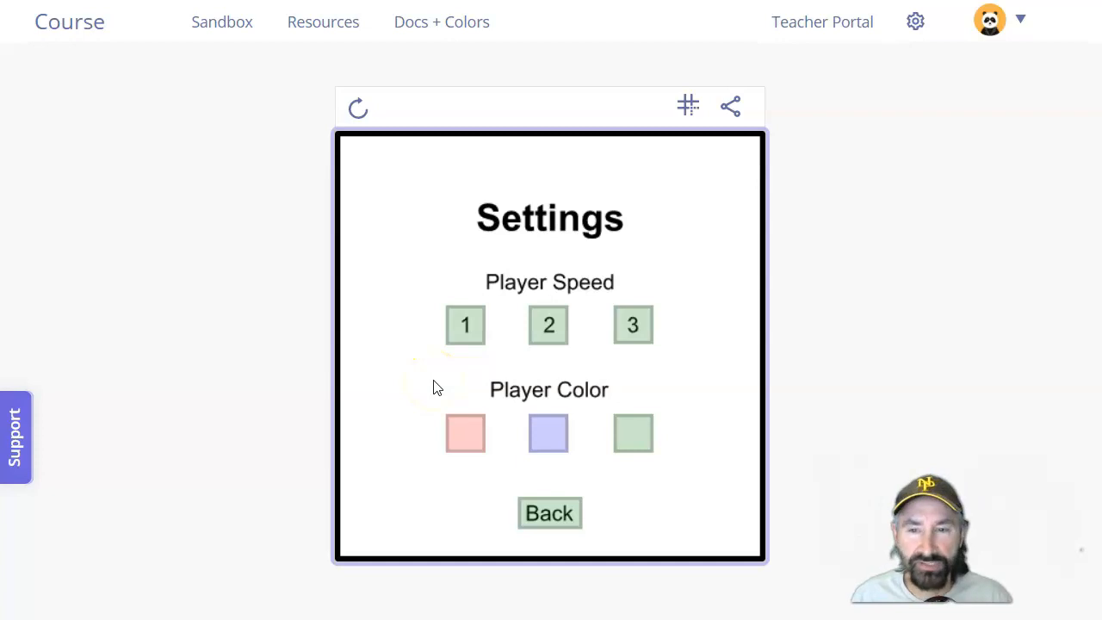
{"action": "left_click", "coordinate": [549, 512]}
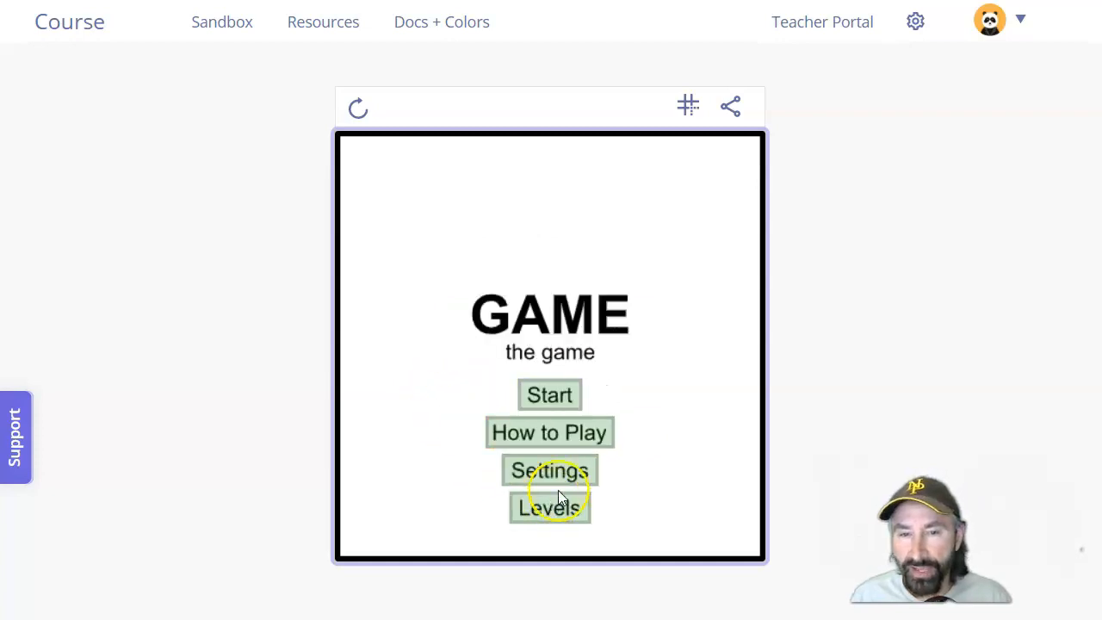
{"action": "mouse_move", "coordinate": [558, 516]}
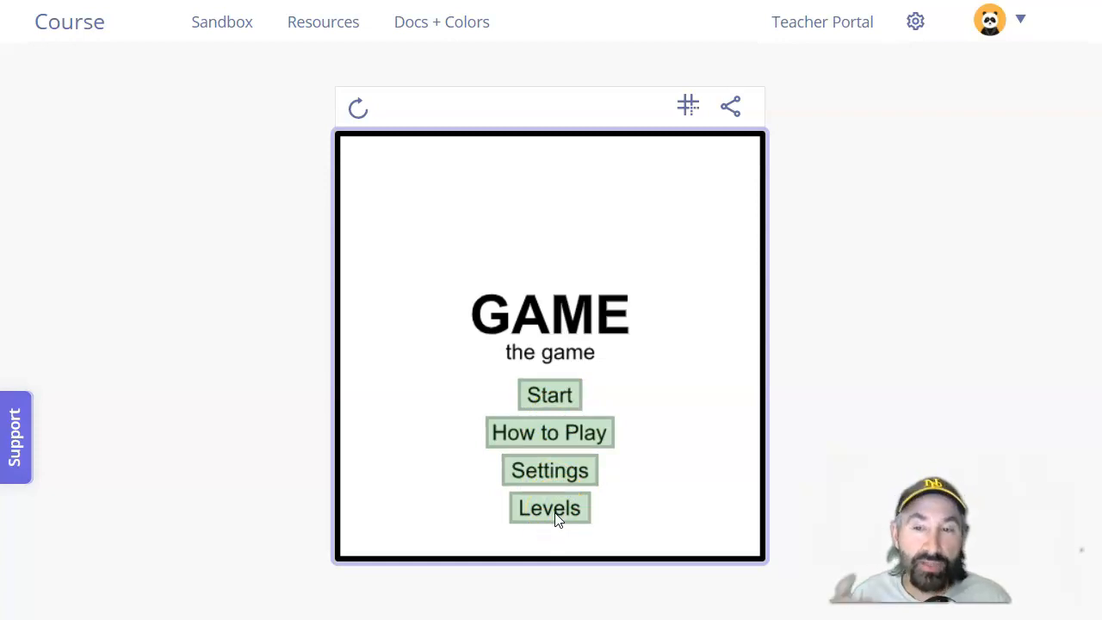
{"action": "left_click", "coordinate": [550, 507]}
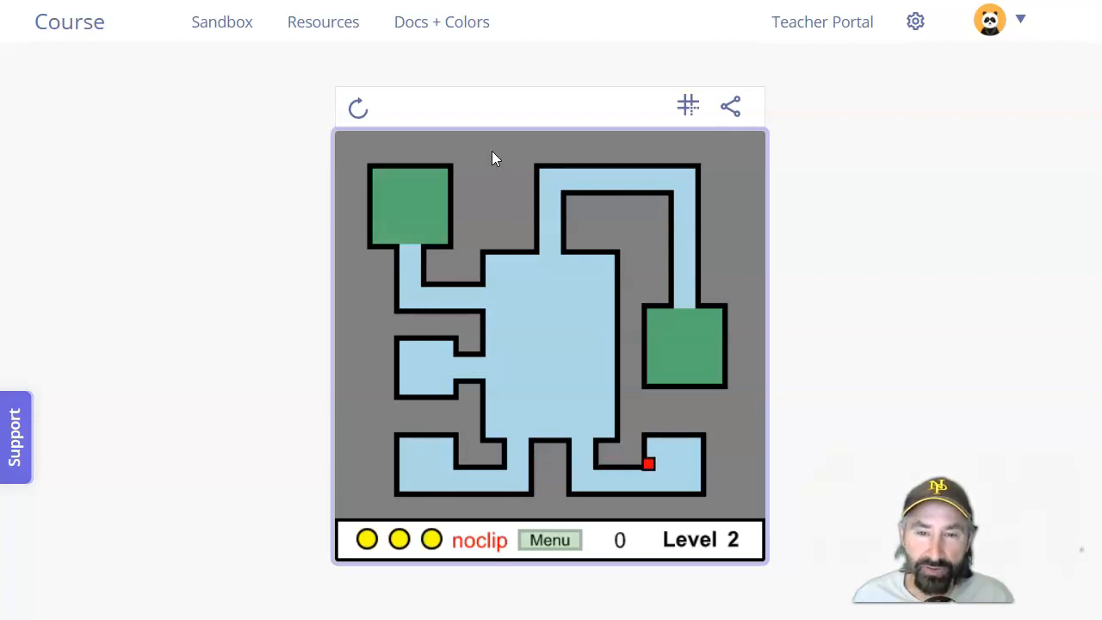
Steer the red square with the arrow keys through Level 3, then return to Level 2.
{"action": "key", "text": "Left"}
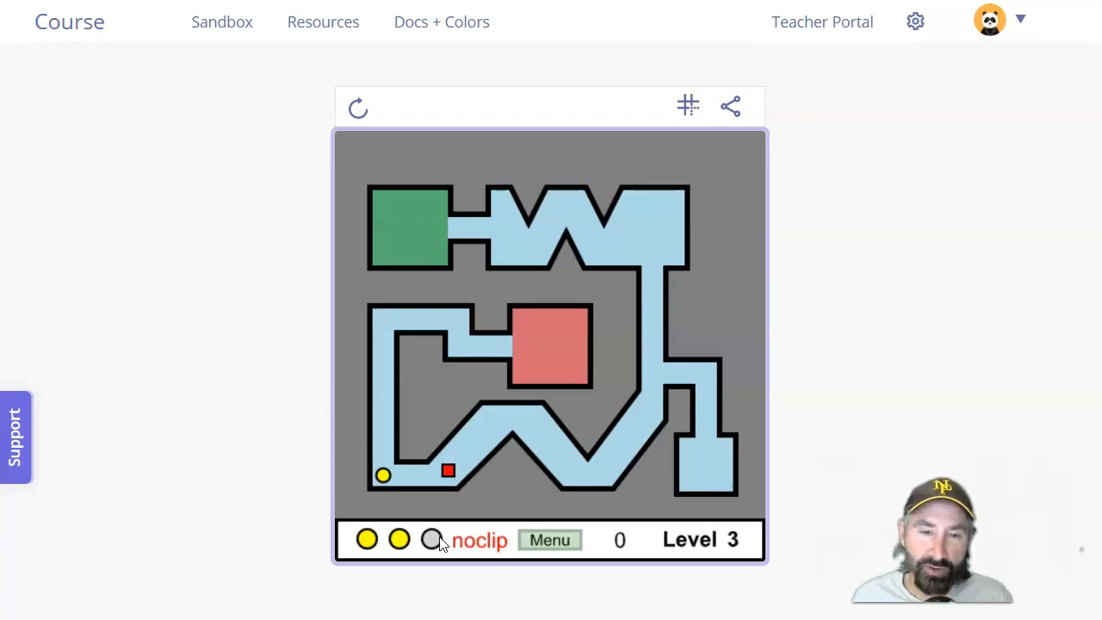
{"action": "mouse_move", "coordinate": [550, 478]}
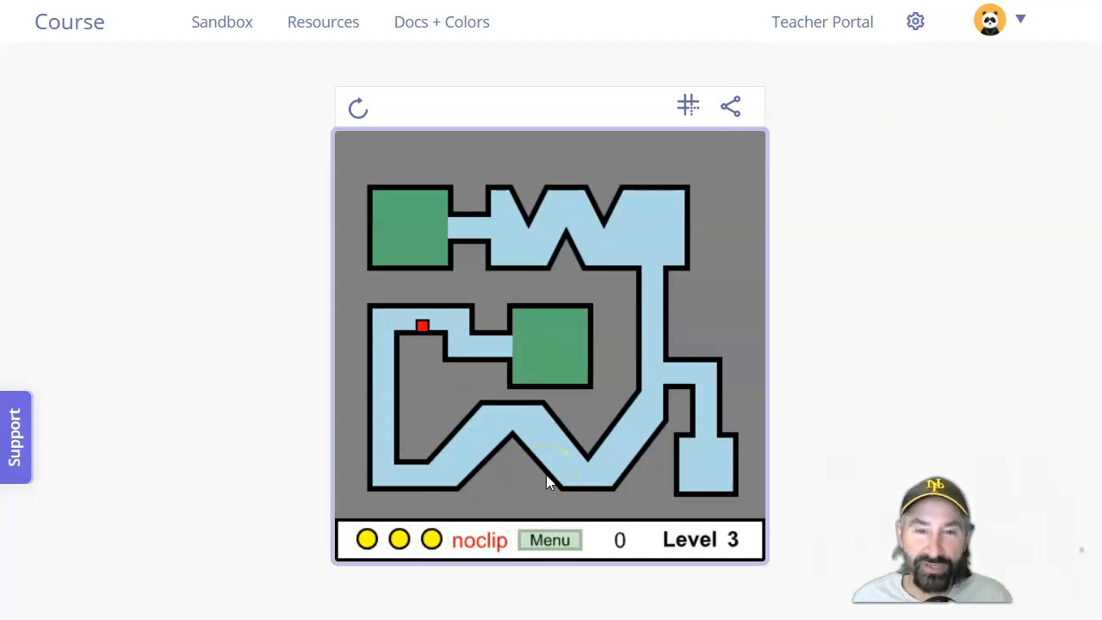
{"action": "key", "text": "Right"}
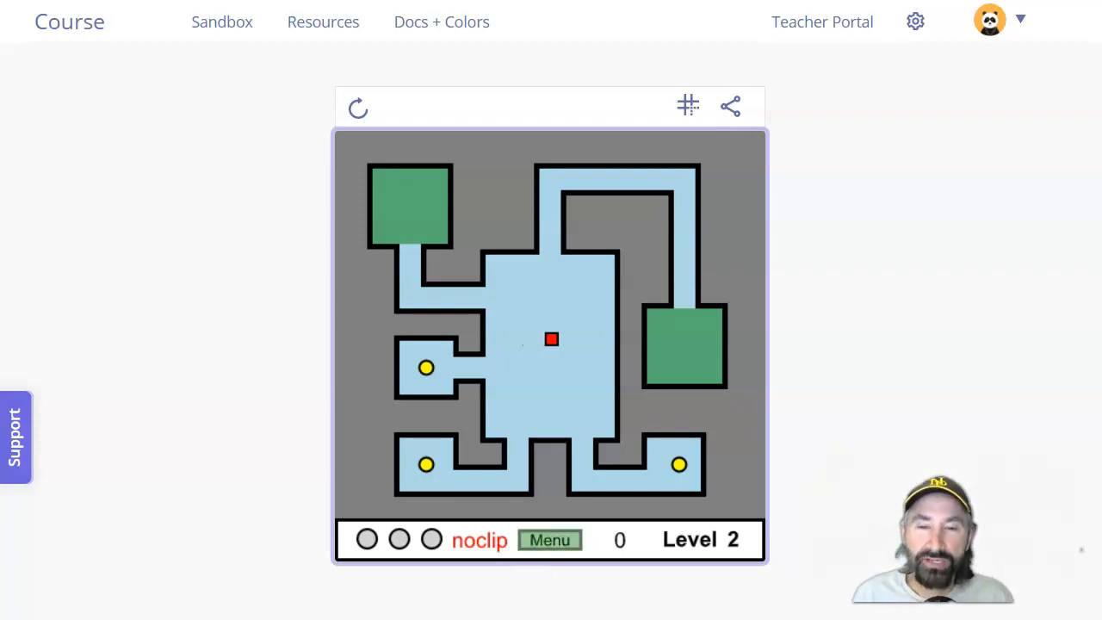
Open and close the maze game's menu panel, then go back to the GAME title screen.
{"action": "left_click", "coordinate": [549, 539]}
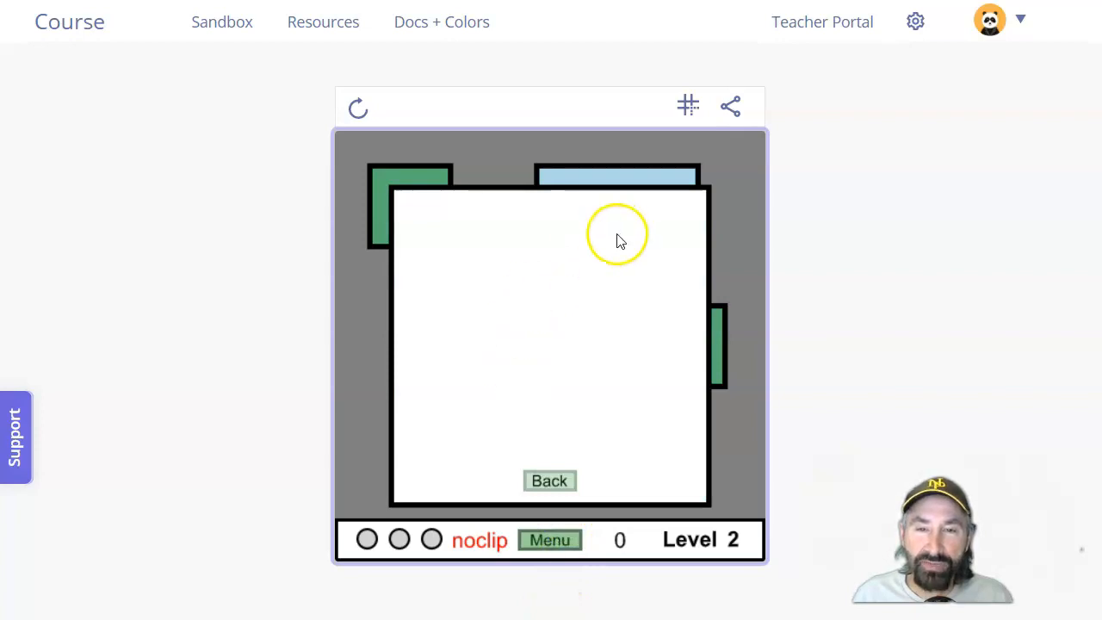
{"action": "left_click", "coordinate": [549, 481]}
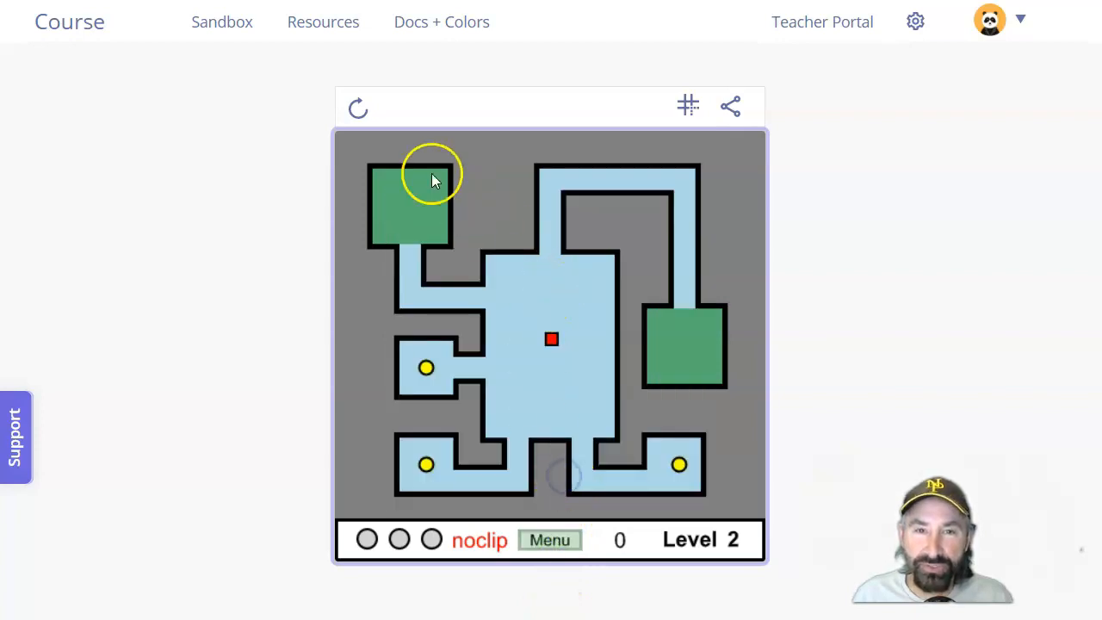
{"action": "left_click", "coordinate": [549, 540]}
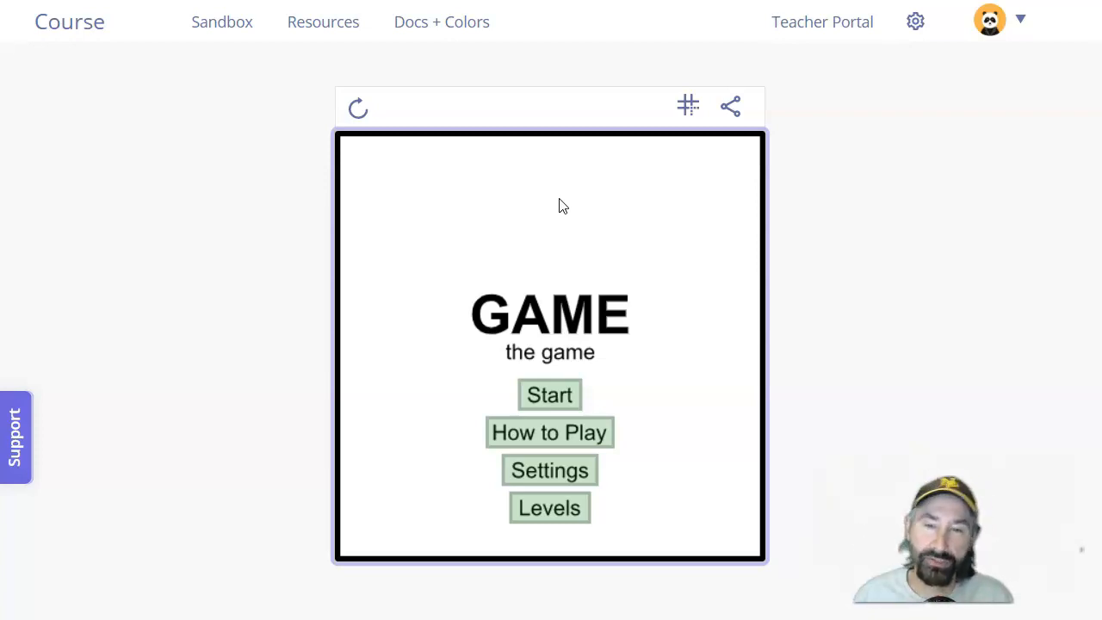
Switch to the Great Northern Railway C1 locomotive program and focus its canvas for keys.
{"action": "left_click", "coordinate": [549, 395]}
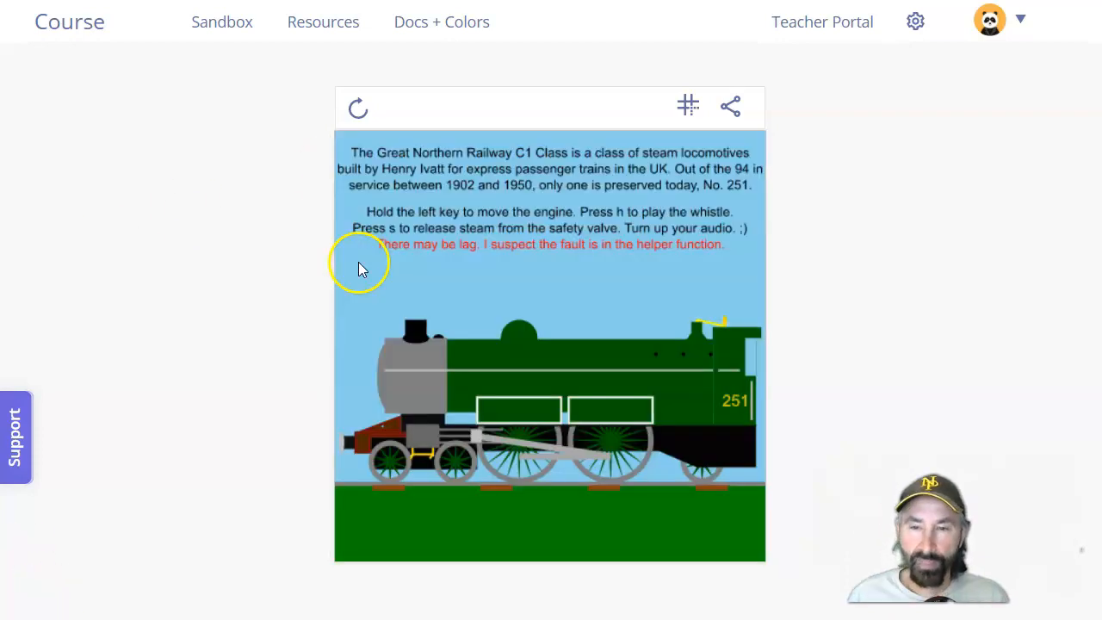
{"action": "mouse_move", "coordinate": [331, 301]}
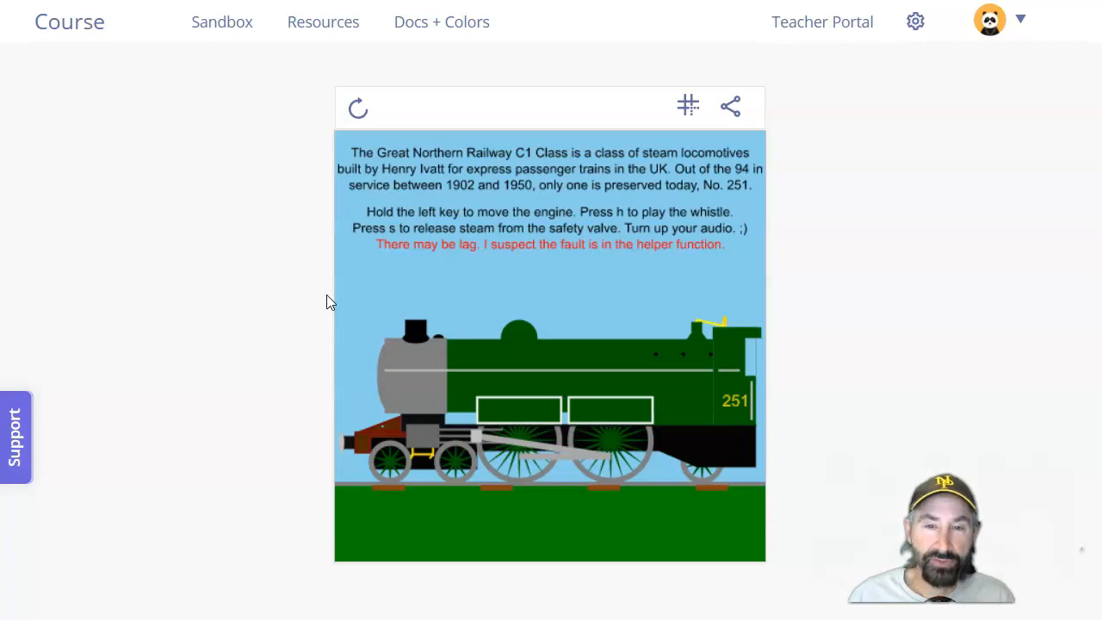
{"action": "left_click", "coordinate": [547, 379]}
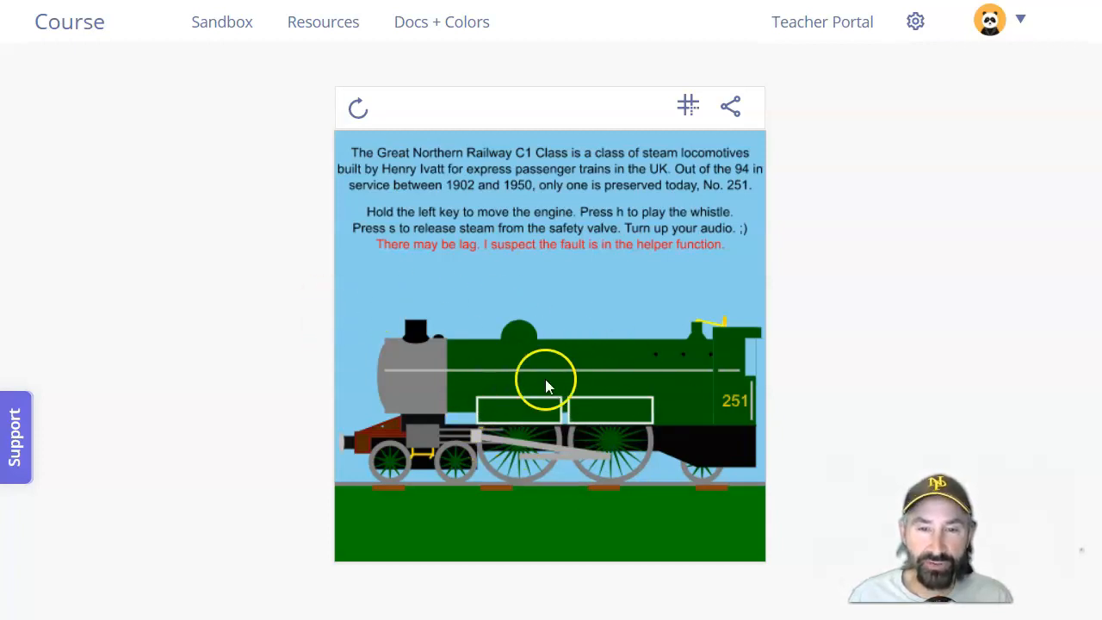
{"action": "mouse_move", "coordinate": [300, 234]}
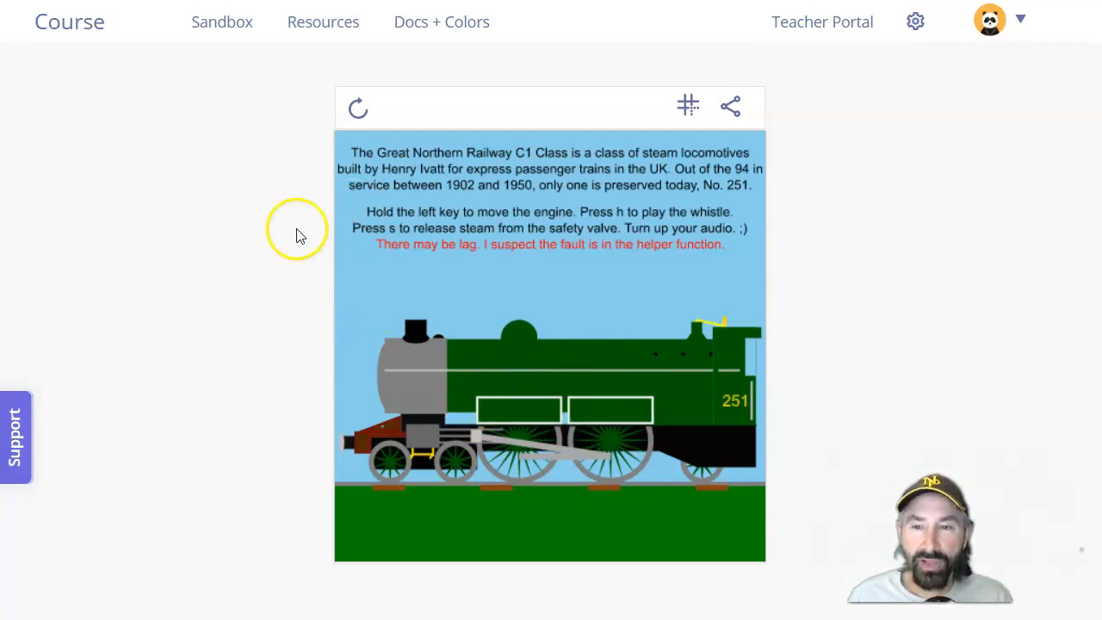
{"action": "mouse_move", "coordinate": [297, 265]}
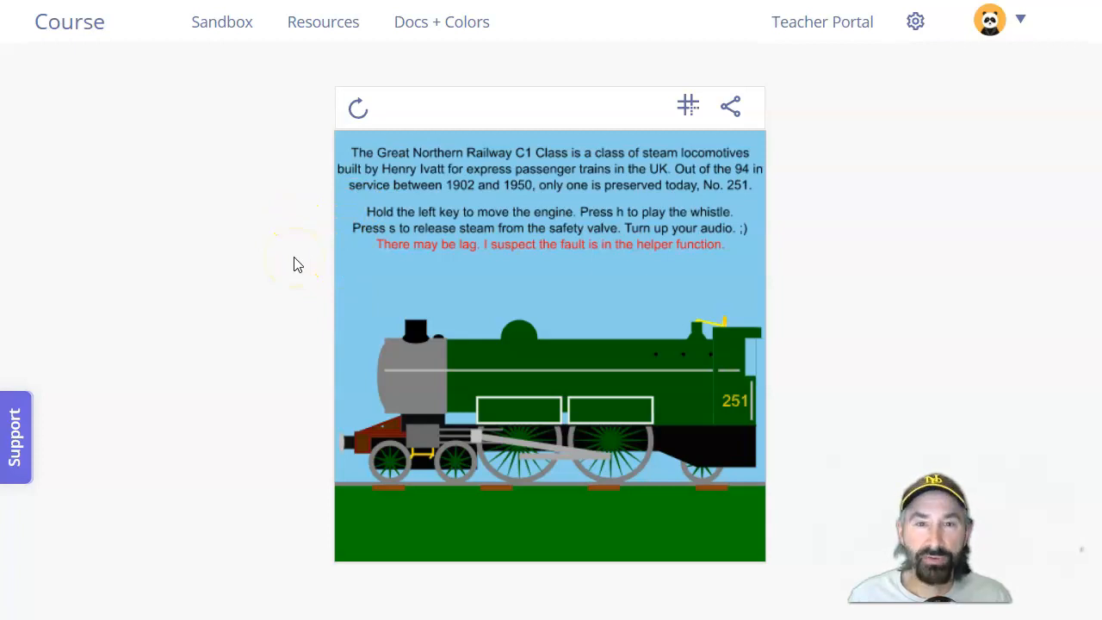
{"action": "mouse_move", "coordinate": [606, 149]}
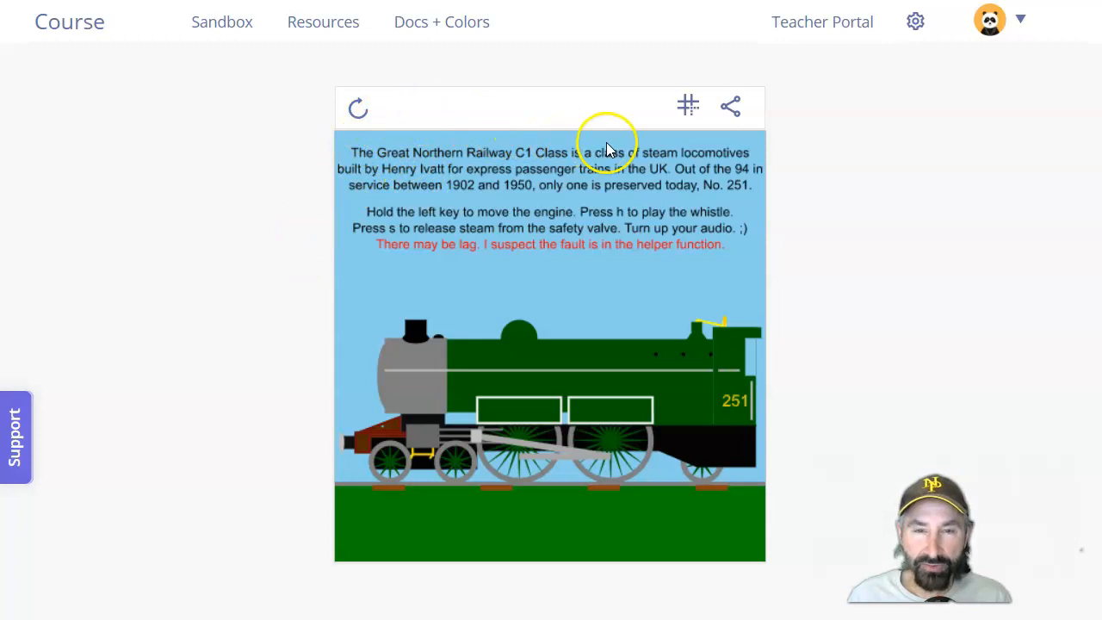
{"action": "mouse_move", "coordinate": [422, 290]}
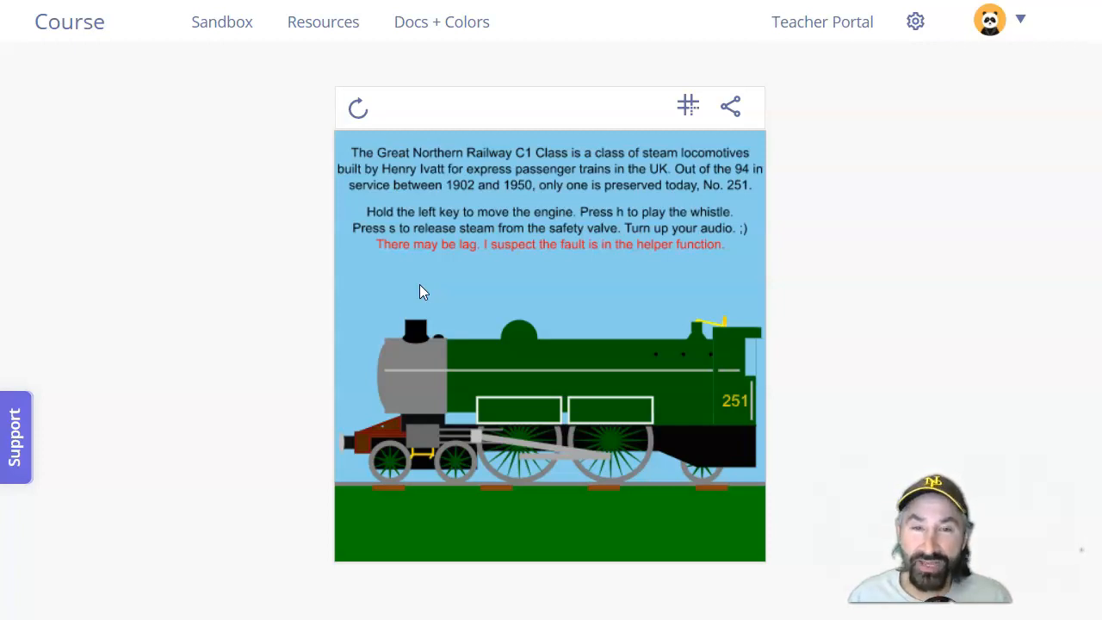
{"action": "left_click", "coordinate": [432, 272]}
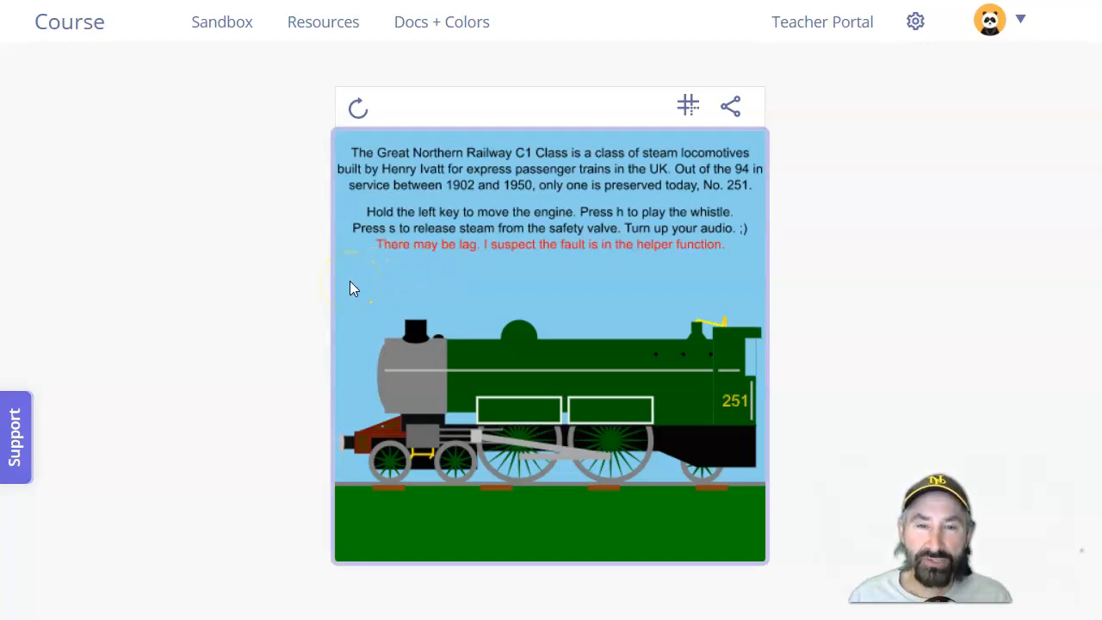
{"action": "mouse_move", "coordinate": [409, 224]}
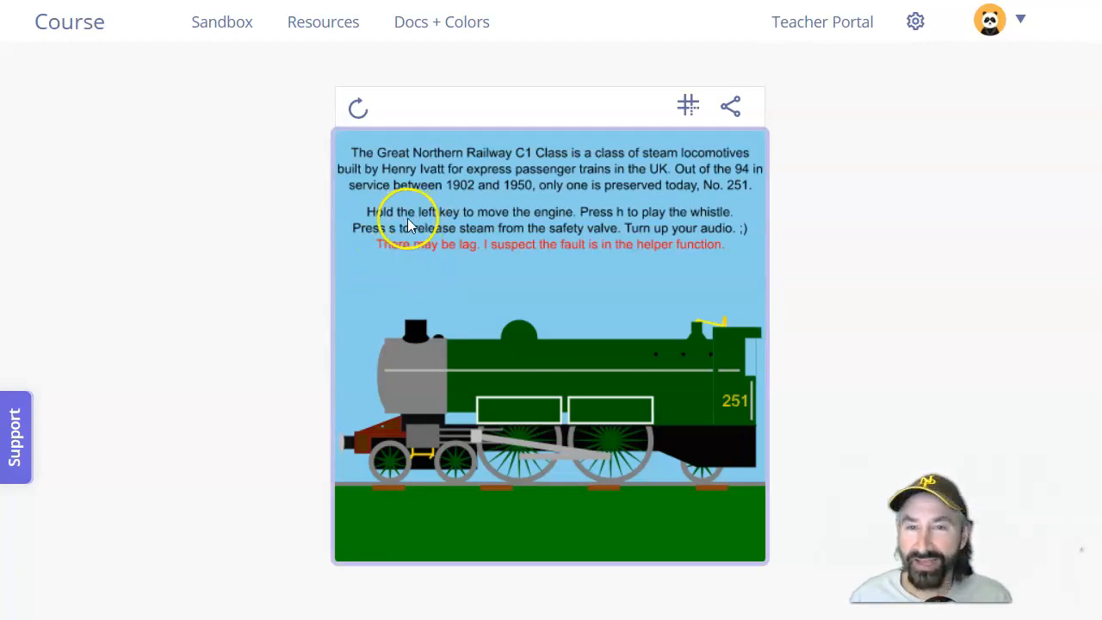
{"action": "mouse_move", "coordinate": [357, 298]}
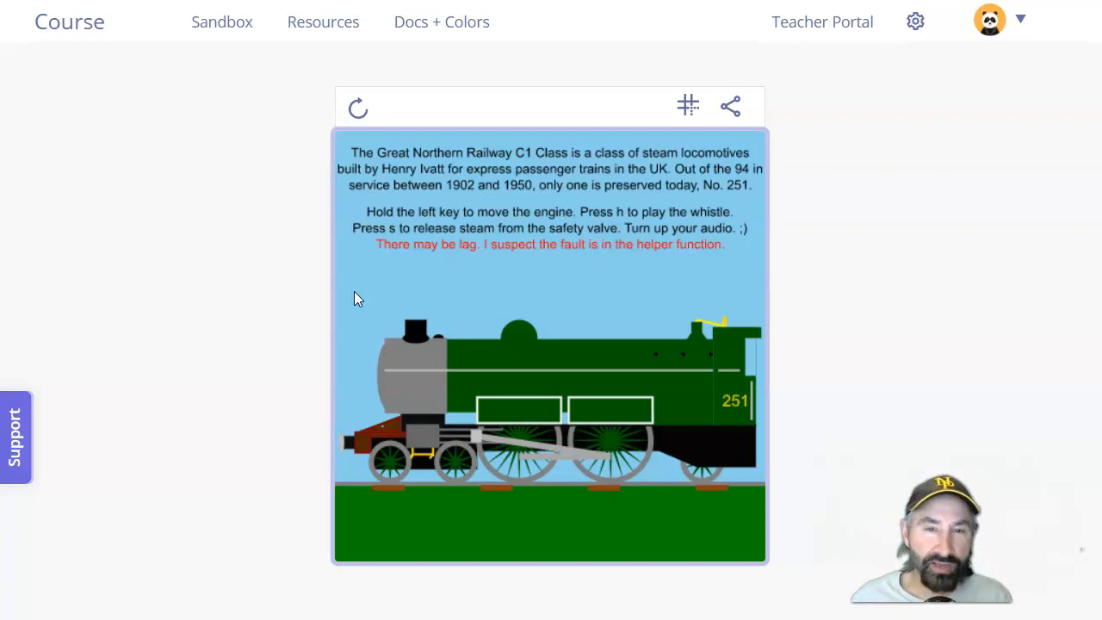
Press s to set locomotive No. 251 rolling along its track.
{"action": "key", "text": "s"}
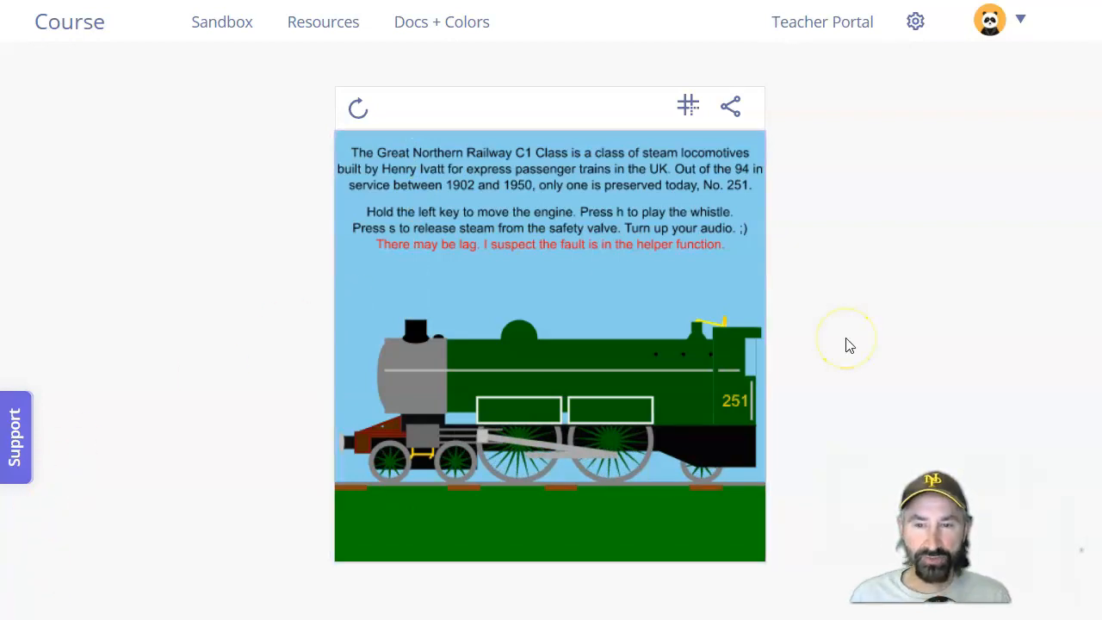
{"action": "mouse_move", "coordinate": [299, 364]}
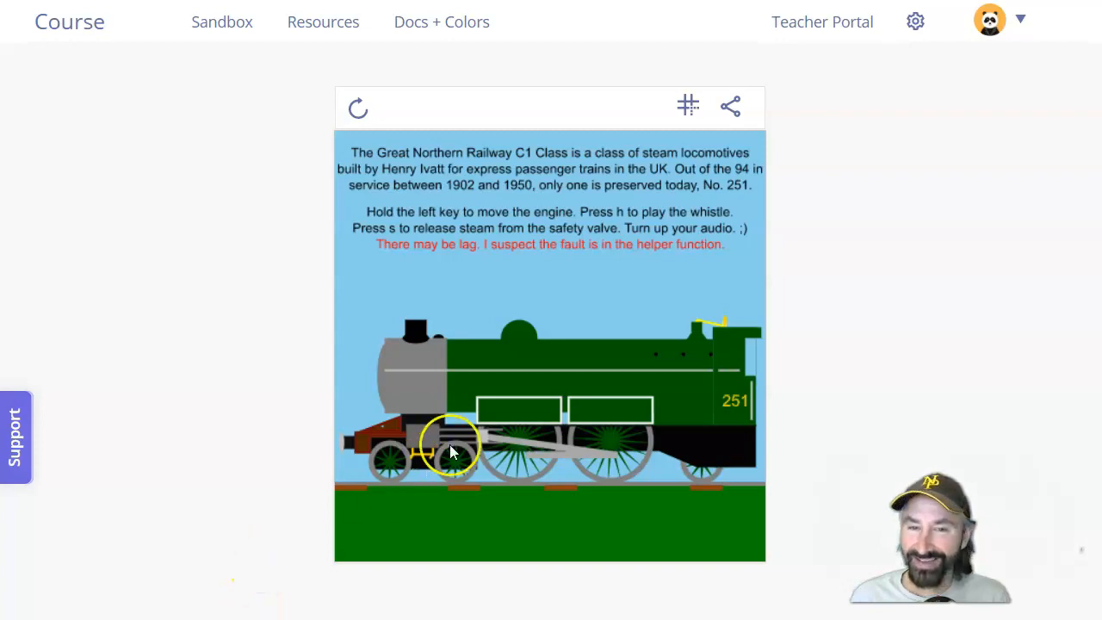
{"action": "mouse_move", "coordinate": [250, 365]}
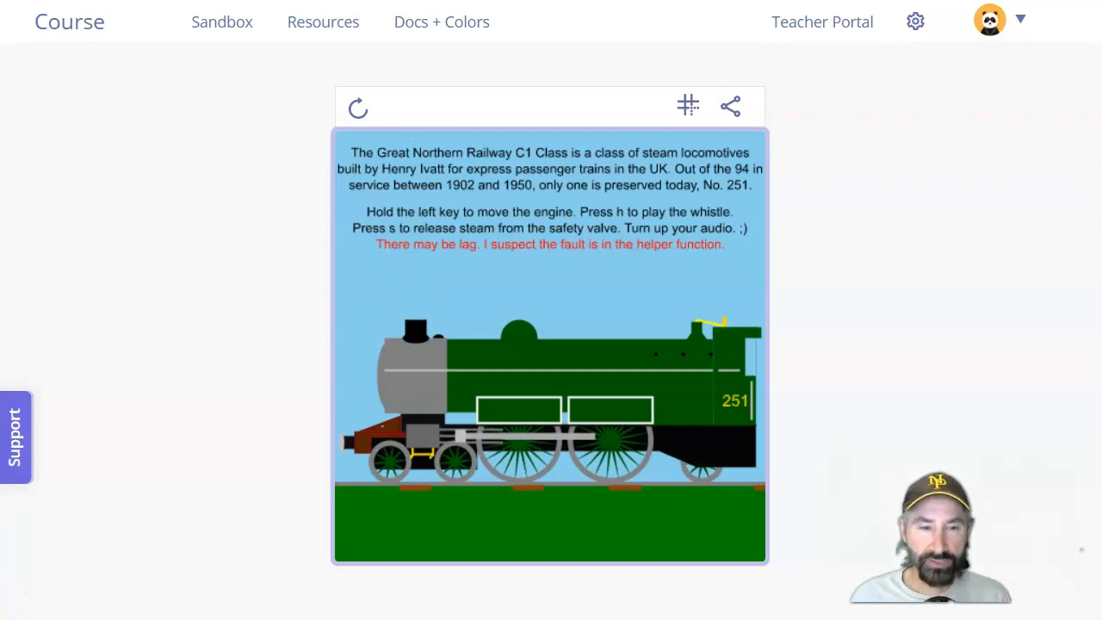
Switch to the bearded, red-eyed cartoon face program on a light blue background.
{"action": "left_click", "coordinate": [358, 107]}
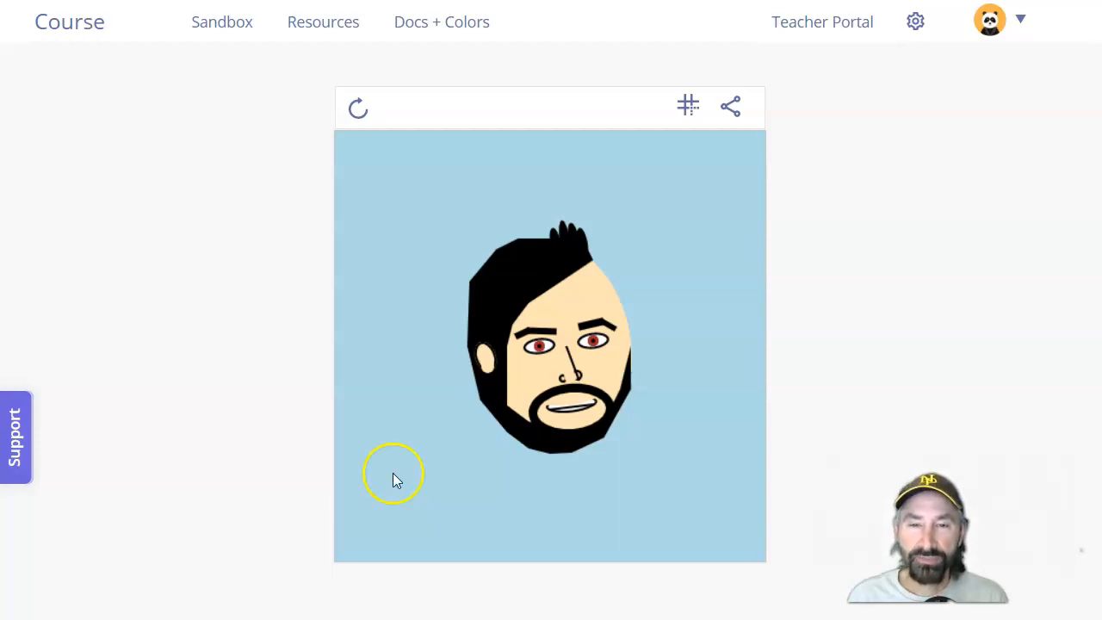
{"action": "mouse_move", "coordinate": [357, 110]}
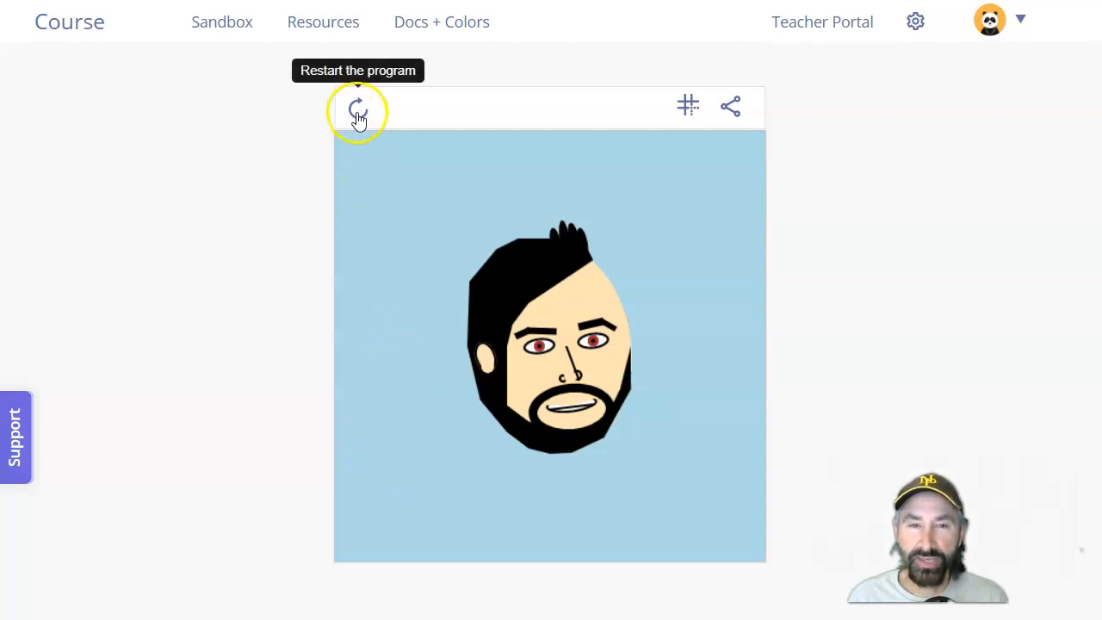
{"action": "left_click", "coordinate": [357, 111]}
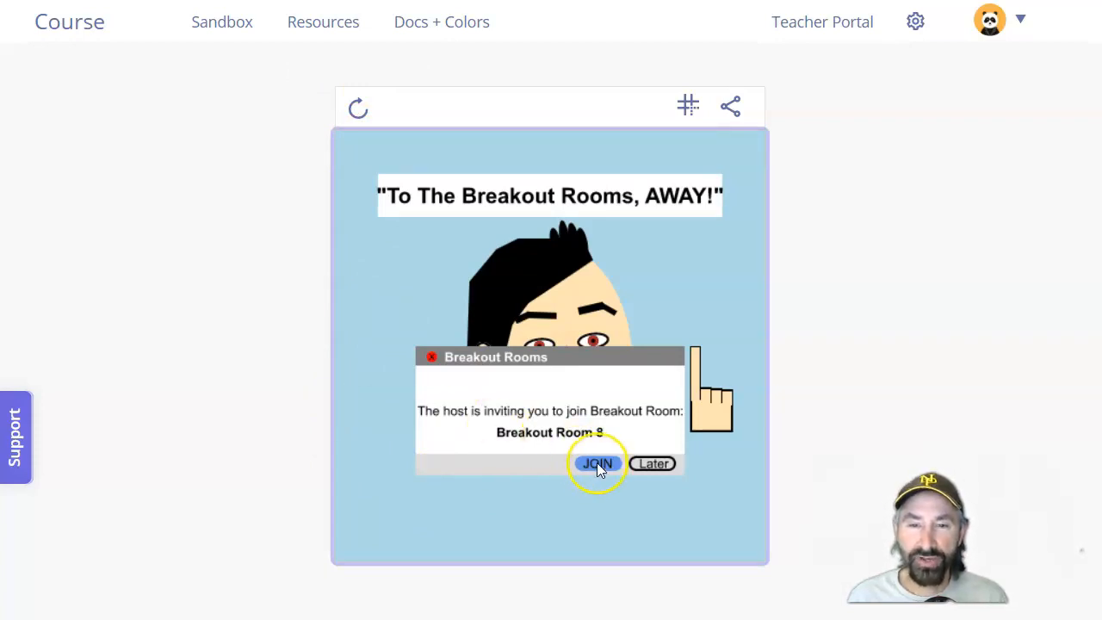
{"action": "left_click", "coordinate": [598, 464]}
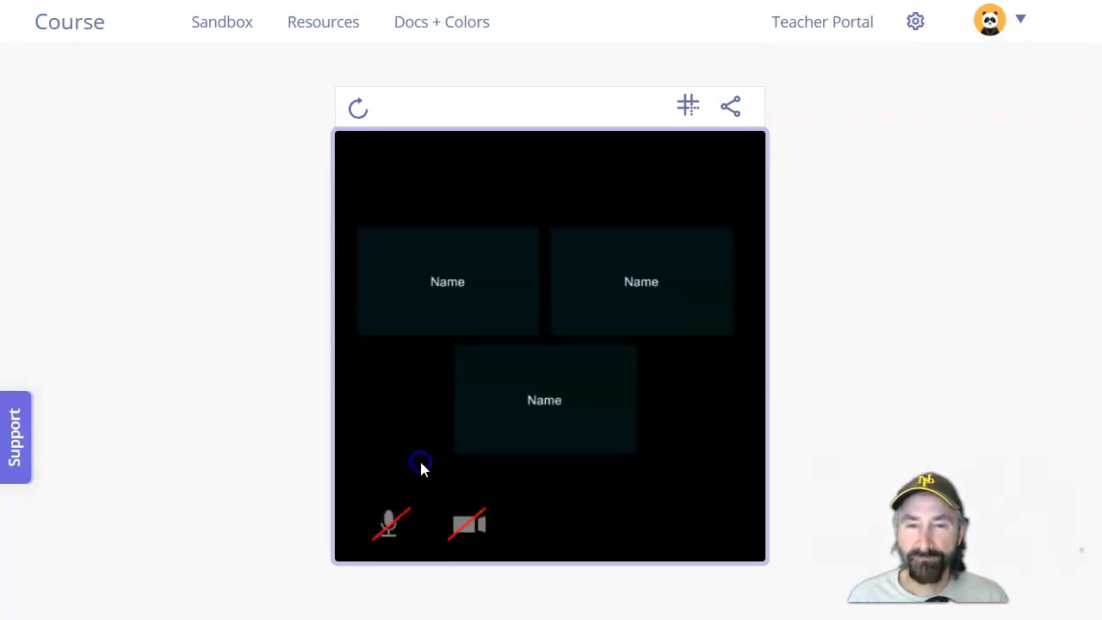
{"action": "mouse_move", "coordinate": [650, 499]}
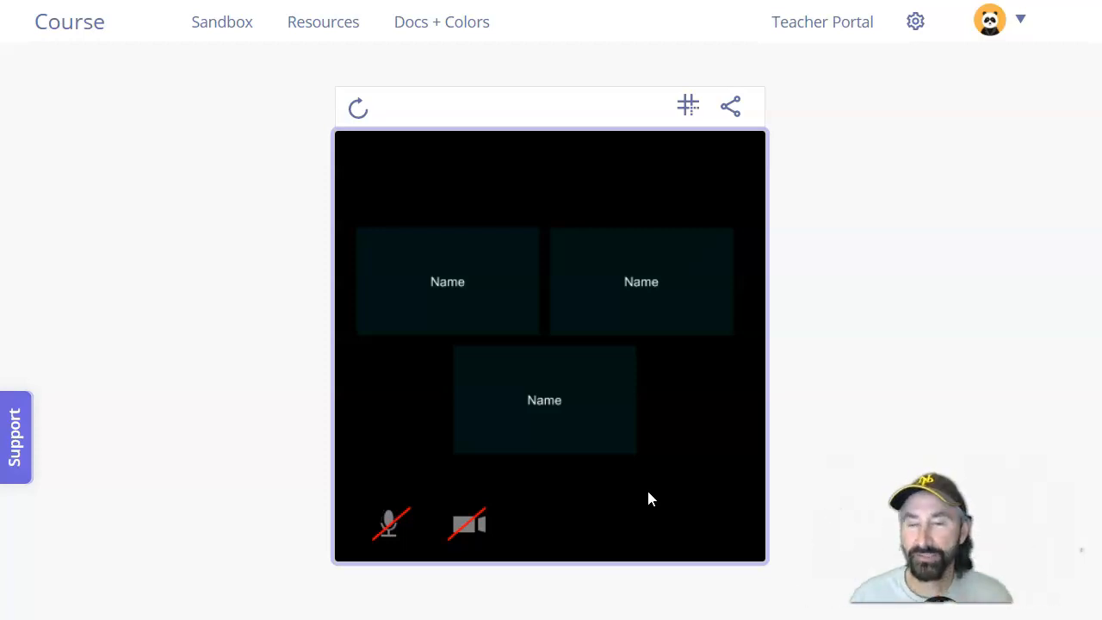
{"action": "mouse_move", "coordinate": [695, 360]}
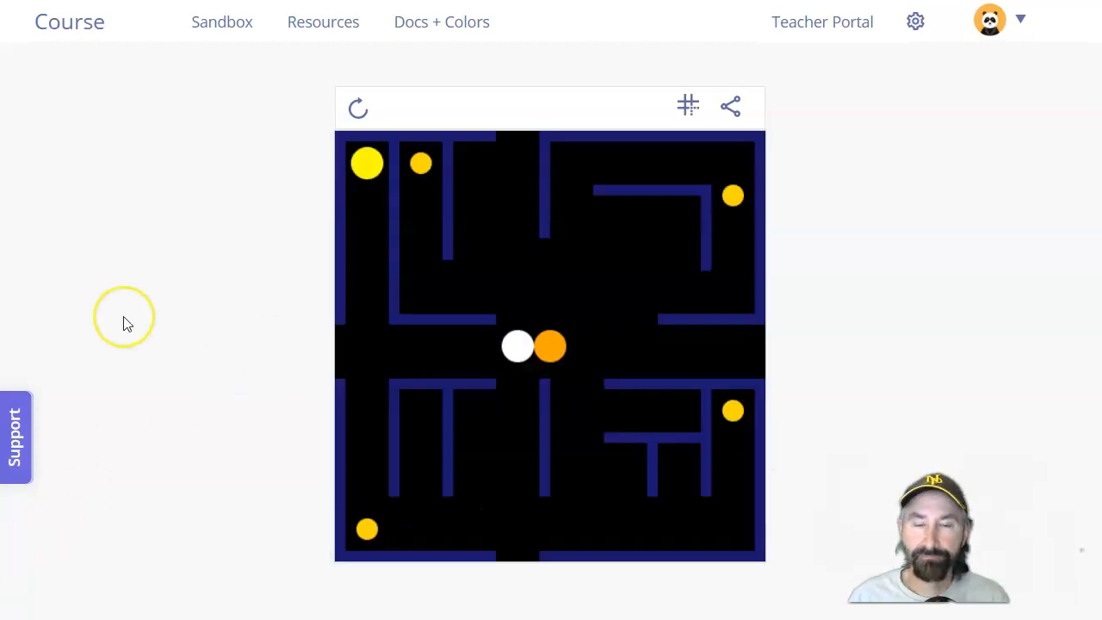
{"action": "mouse_move", "coordinate": [167, 308]}
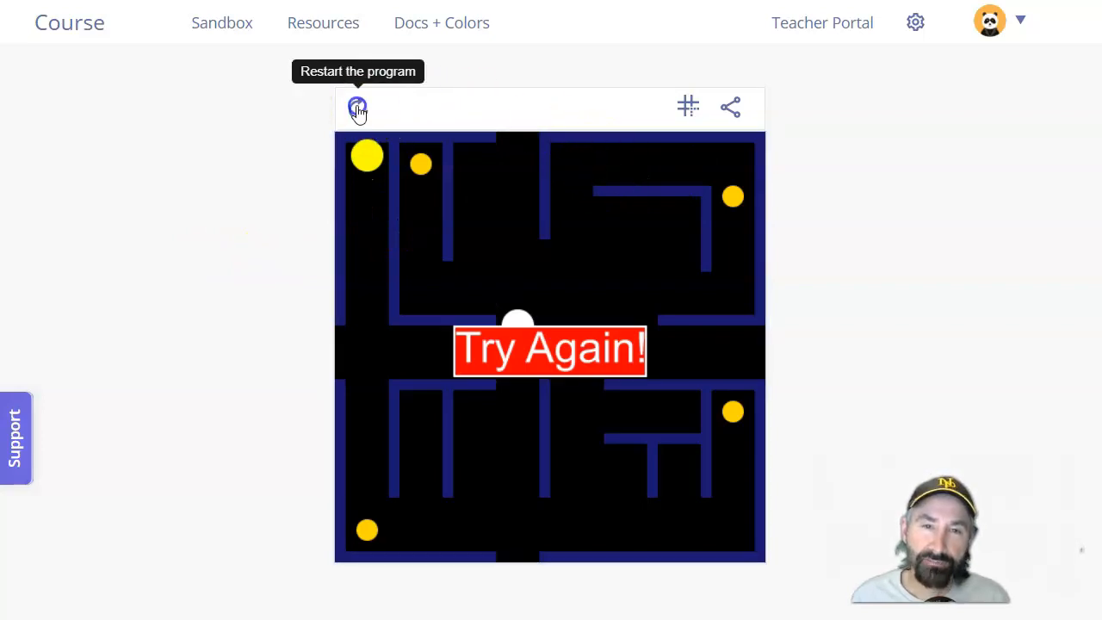
Restart the maze game after losing and play on until 'Try Again!' appears.
{"action": "left_click", "coordinate": [357, 108]}
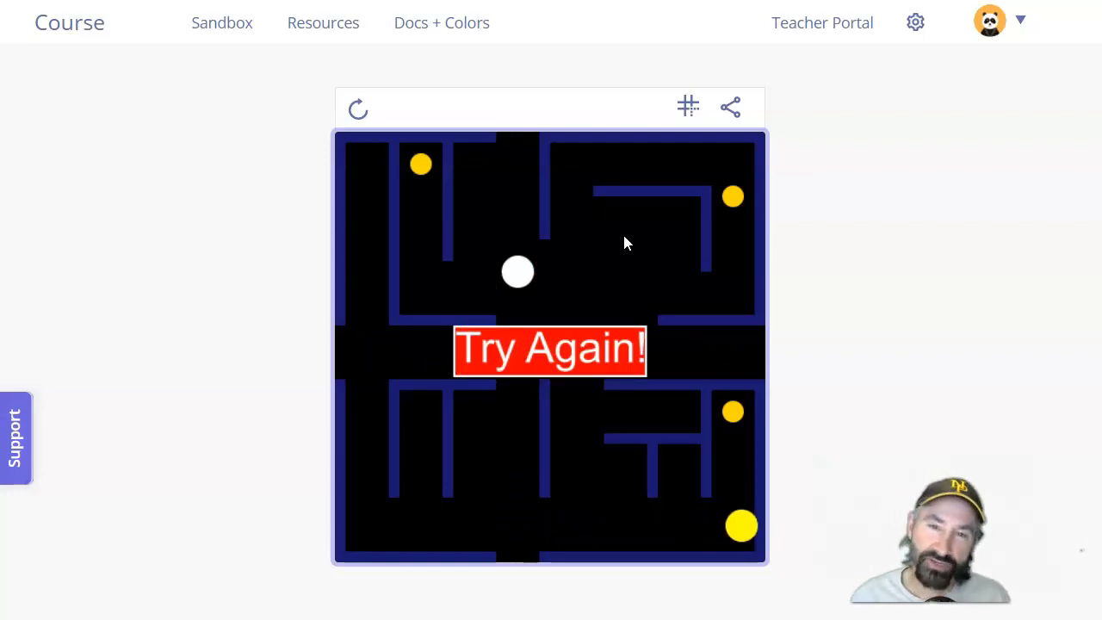
{"action": "mouse_move", "coordinate": [701, 150]}
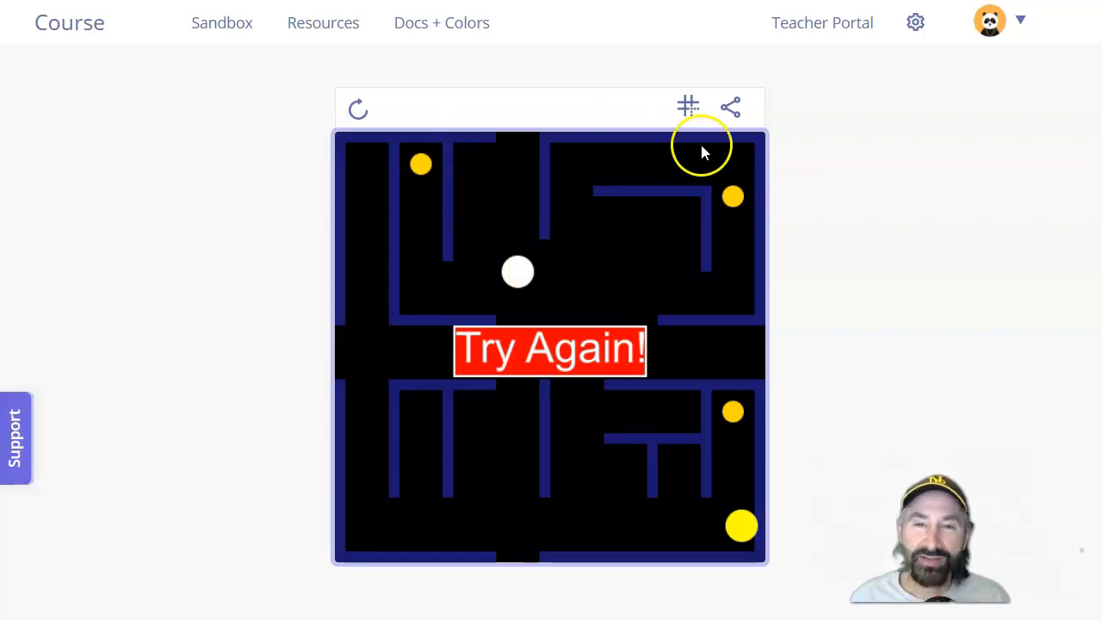
{"action": "mouse_move", "coordinate": [342, 155]}
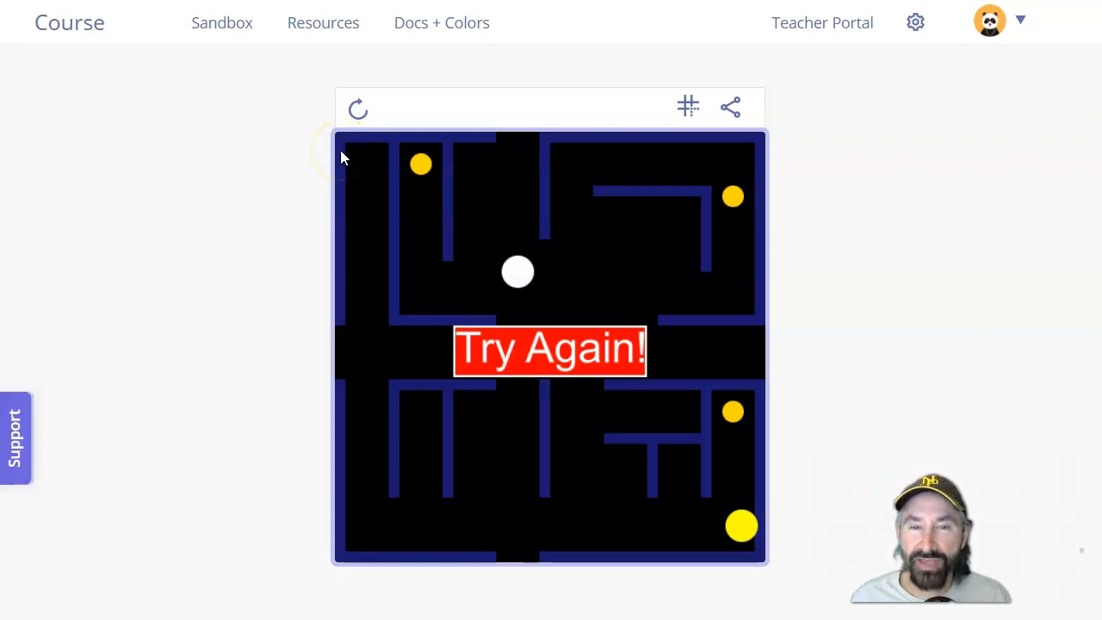
{"action": "mouse_move", "coordinate": [891, 118]}
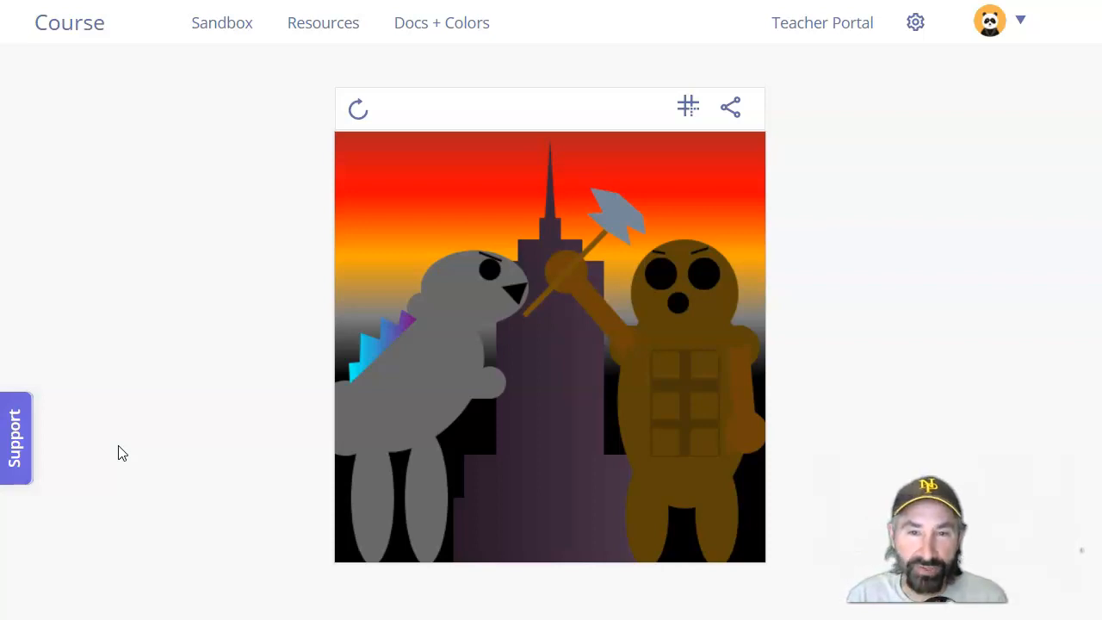
{"action": "mouse_move", "coordinate": [284, 368]}
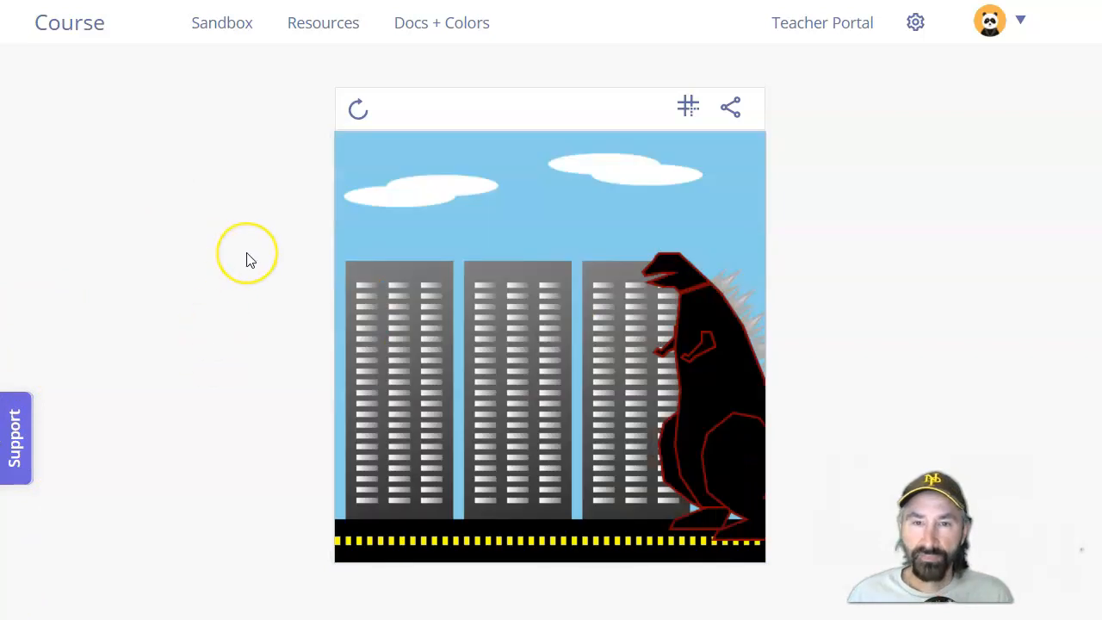
{"action": "mouse_move", "coordinate": [249, 258]}
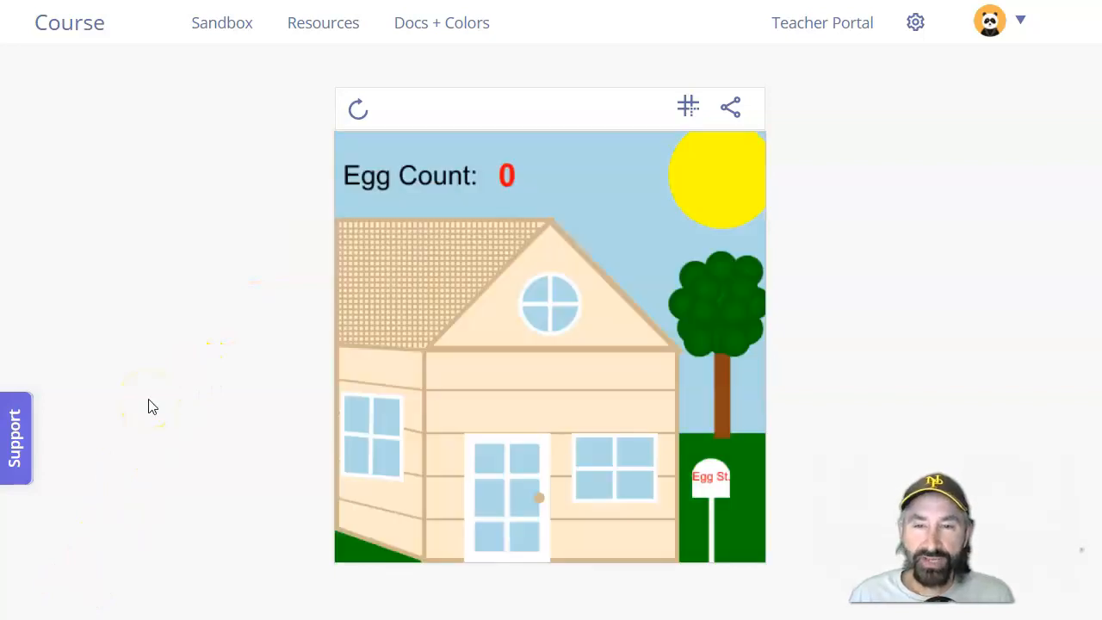
{"action": "mouse_move", "coordinate": [245, 344]}
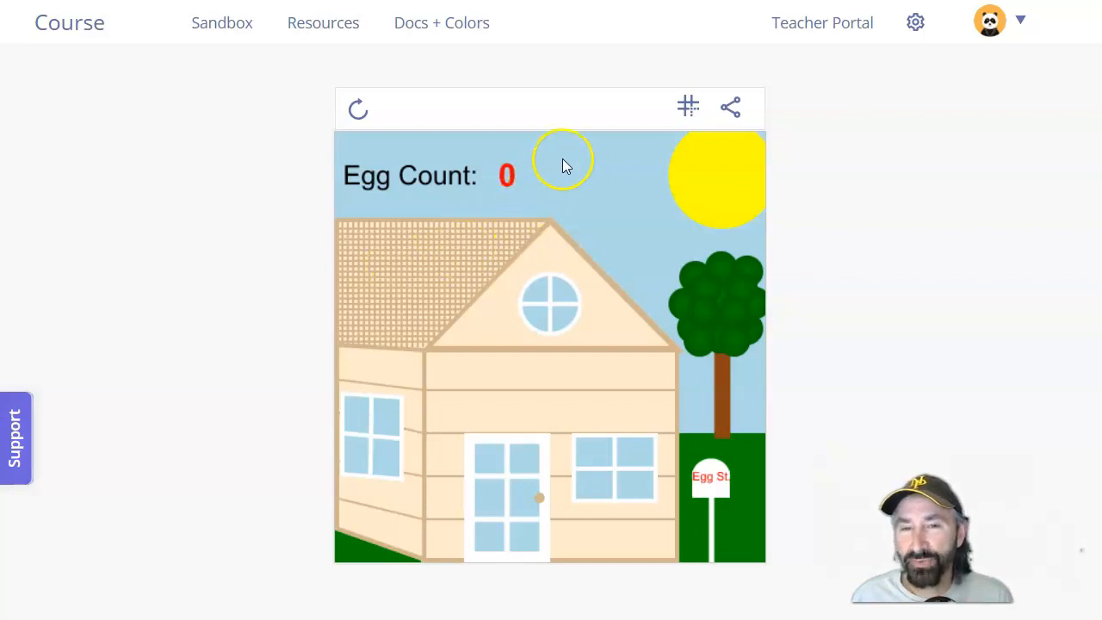
{"action": "mouse_move", "coordinate": [594, 239]}
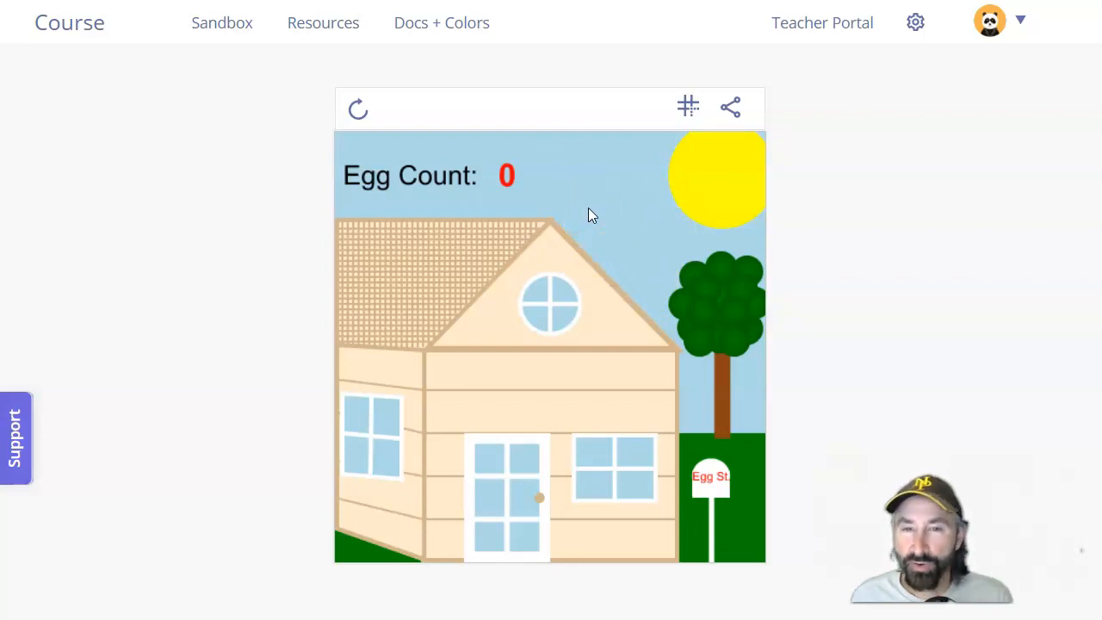
{"action": "mouse_move", "coordinate": [567, 145]}
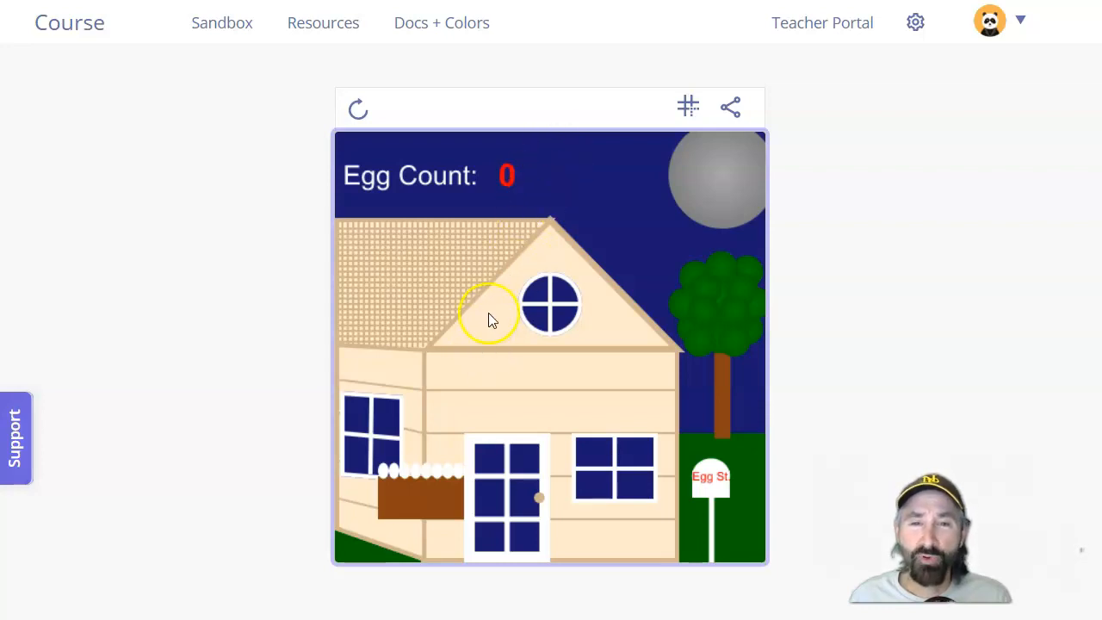
Throw eggs at the house front, splattering it and raising the Egg Count to 11.
{"action": "left_click", "coordinate": [489, 312]}
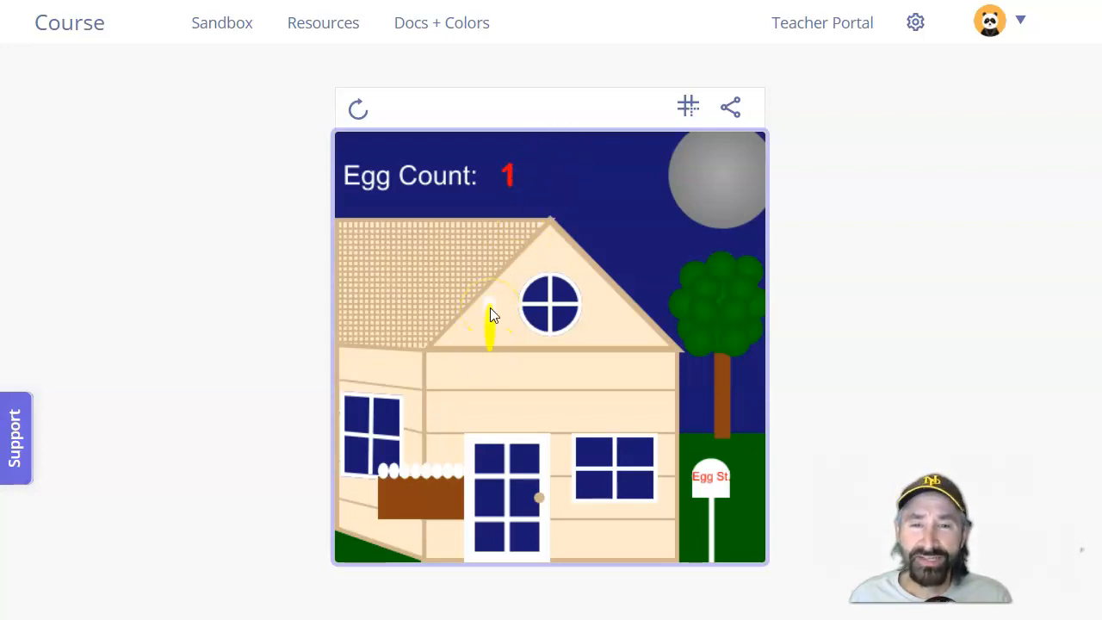
{"action": "left_click", "coordinate": [611, 386]}
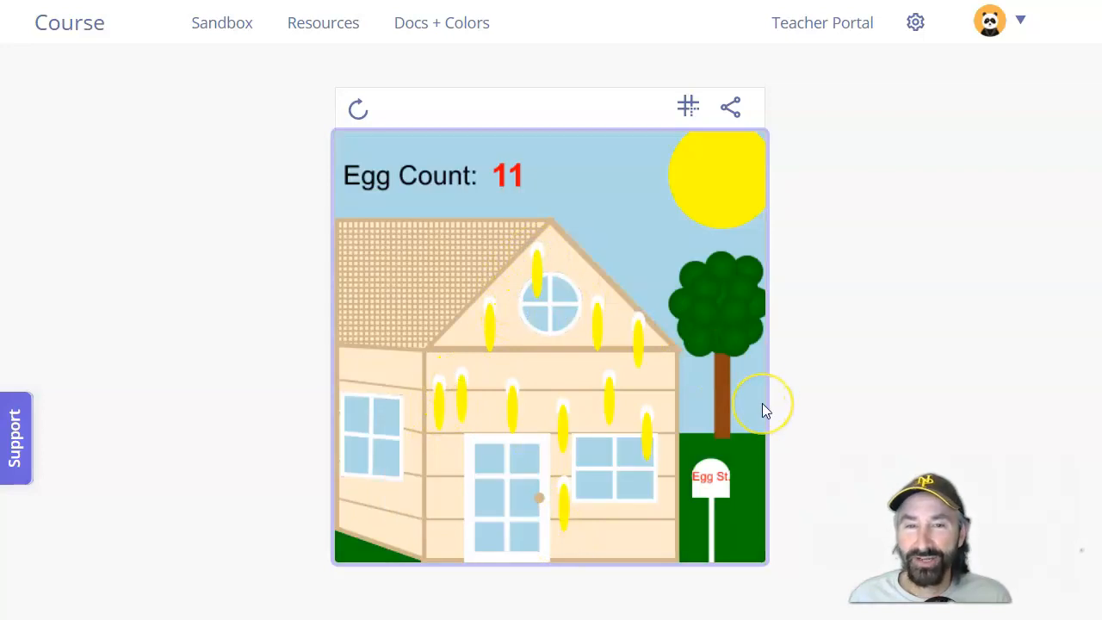
{"action": "mouse_move", "coordinate": [218, 346]}
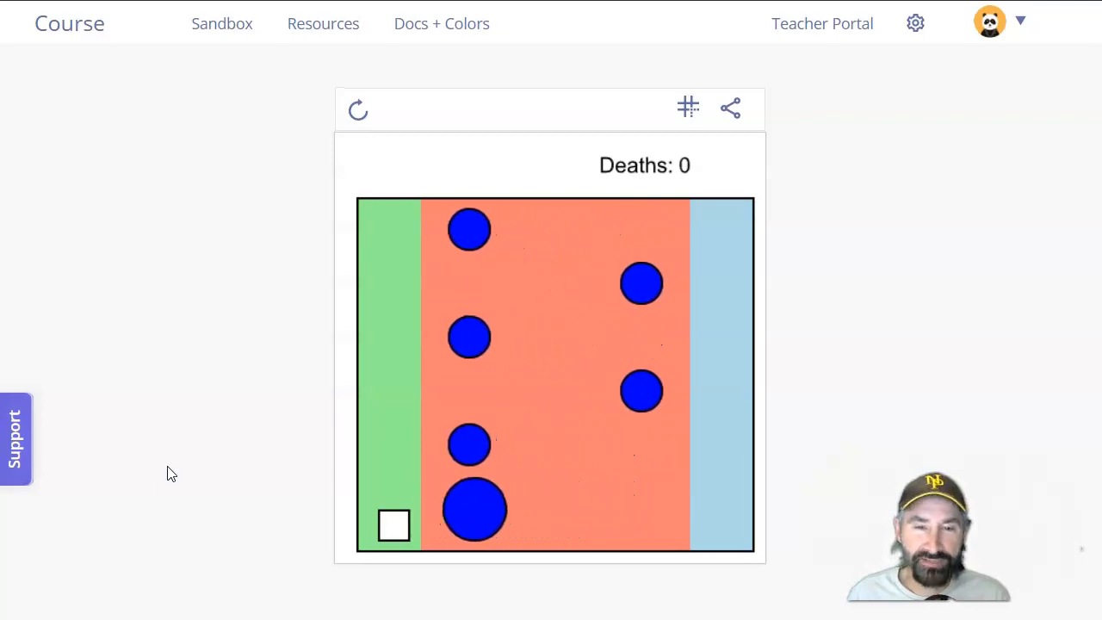
Click into the program canvas to bring up the next student program.
{"action": "left_click", "coordinate": [379, 216]}
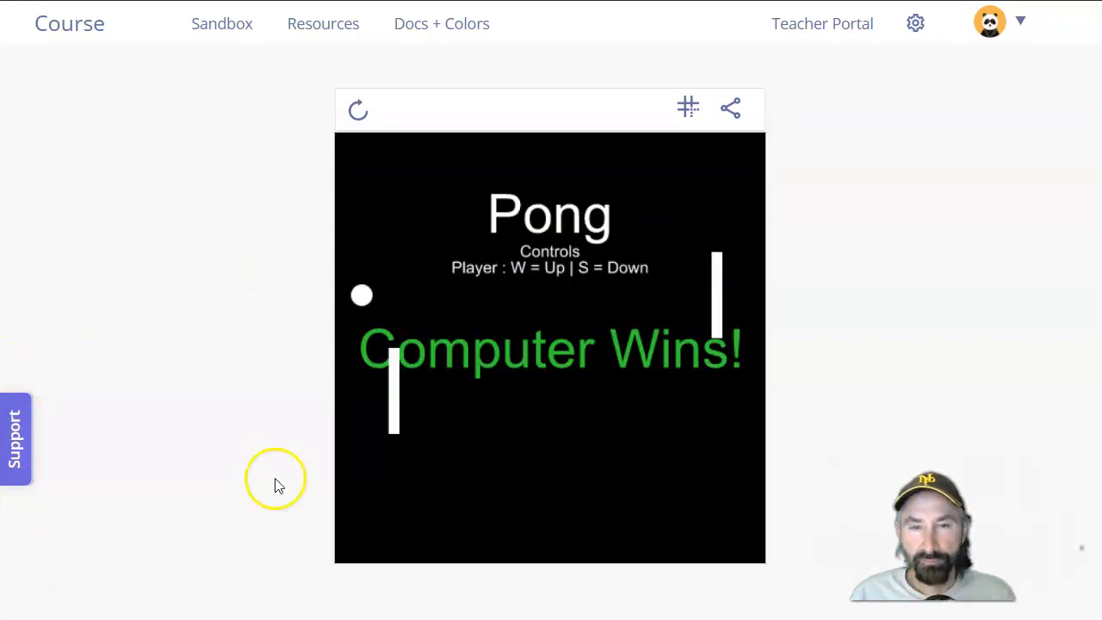
{"action": "mouse_move", "coordinate": [277, 484]}
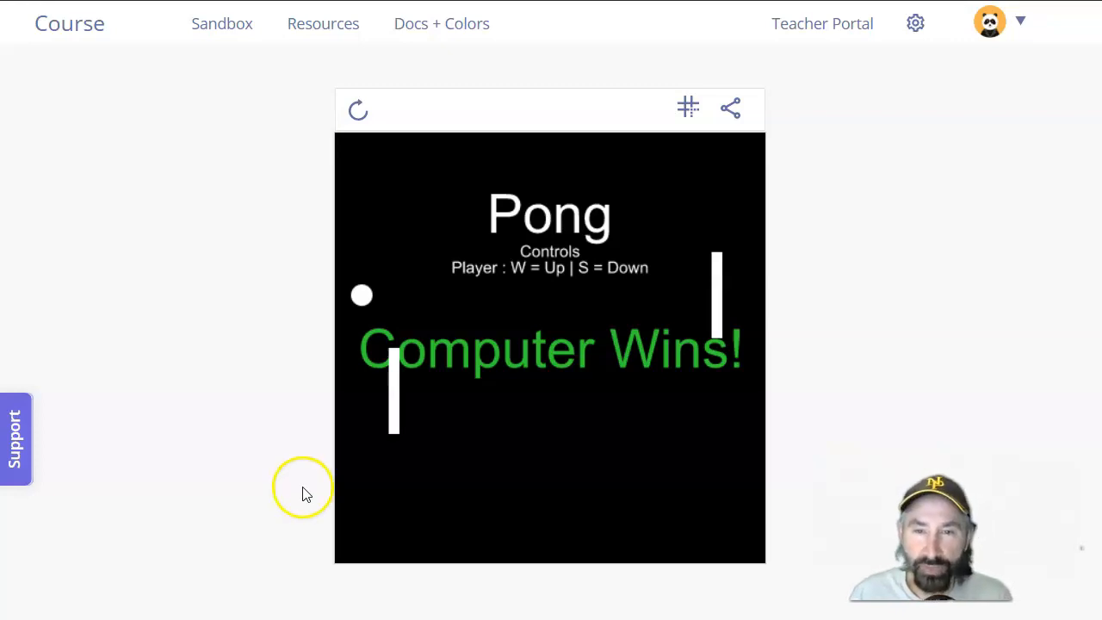
{"action": "mouse_move", "coordinate": [358, 112]}
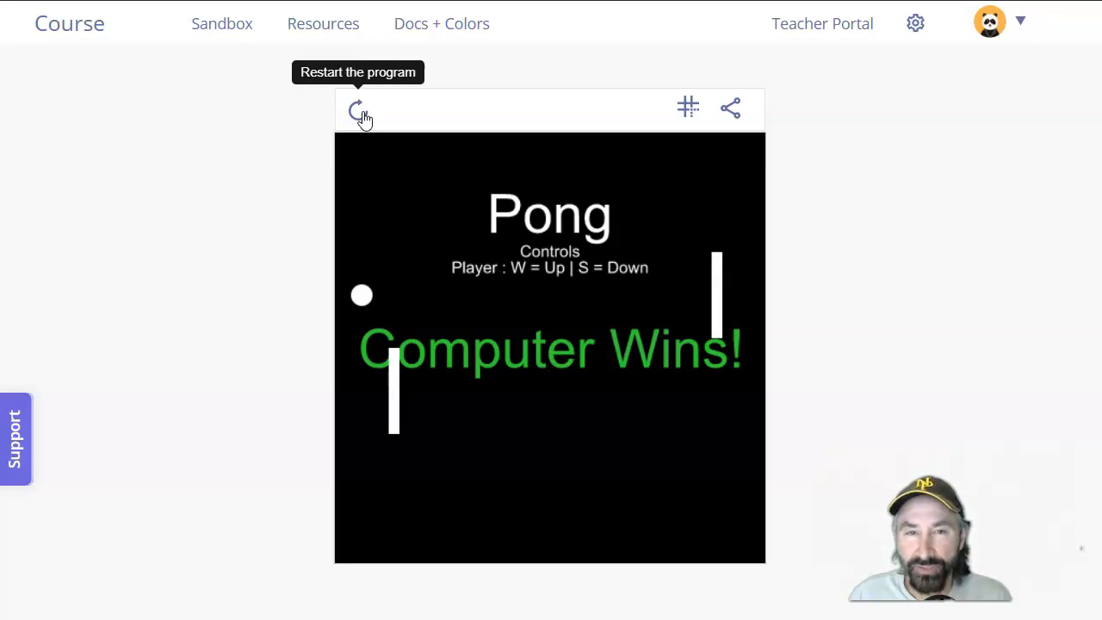
Restart the Pong game to play another round against the computer.
{"action": "left_click", "coordinate": [356, 110]}
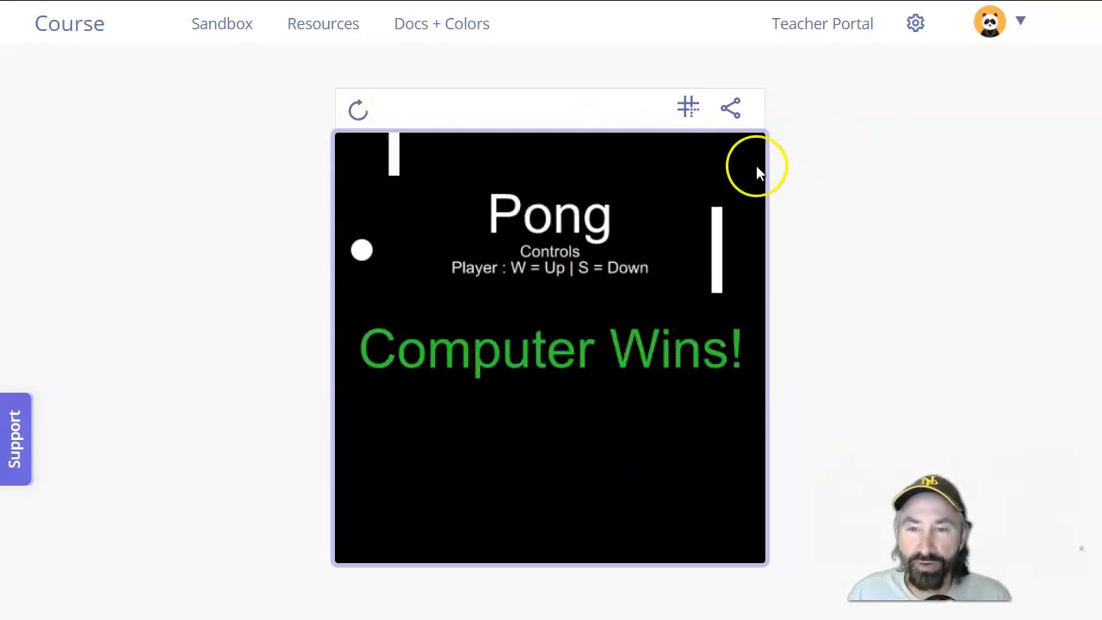
{"action": "mouse_move", "coordinate": [189, 248]}
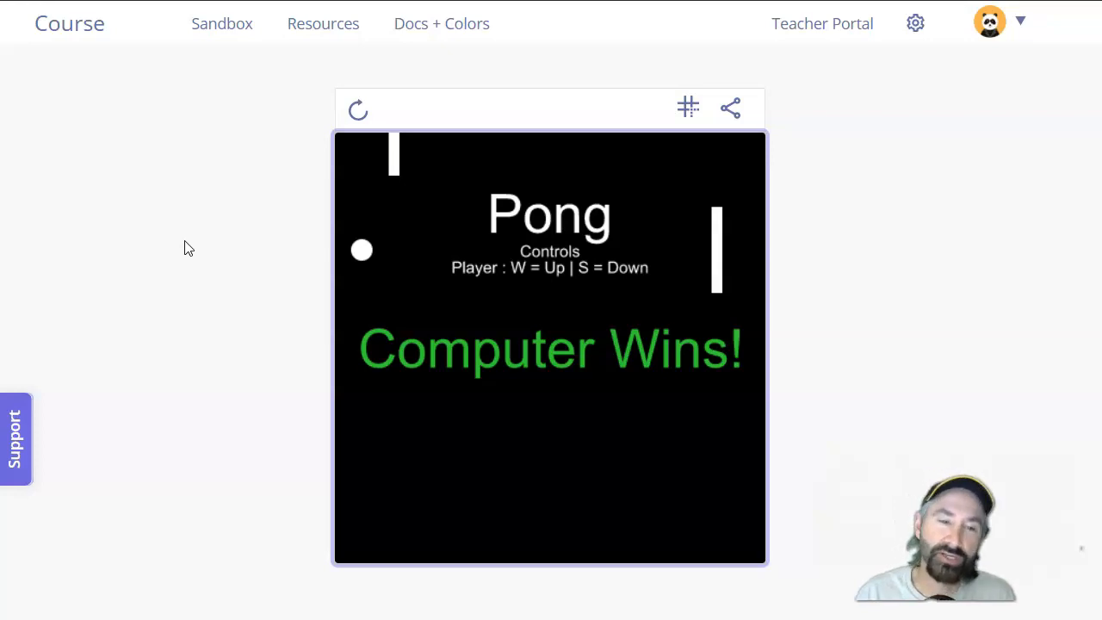
{"action": "mouse_move", "coordinate": [61, 533]}
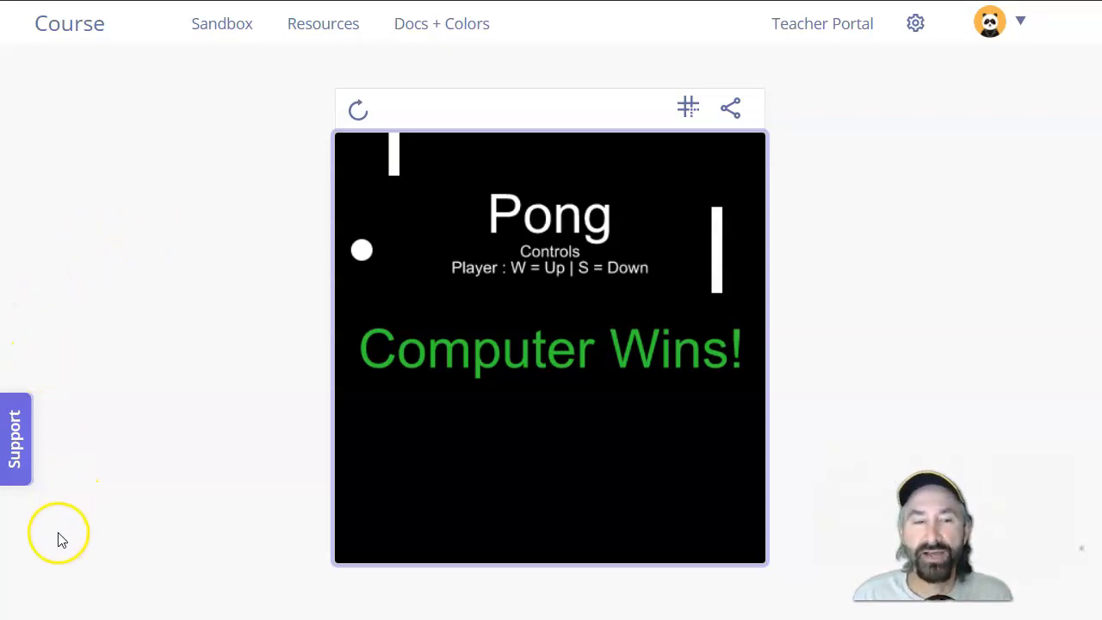